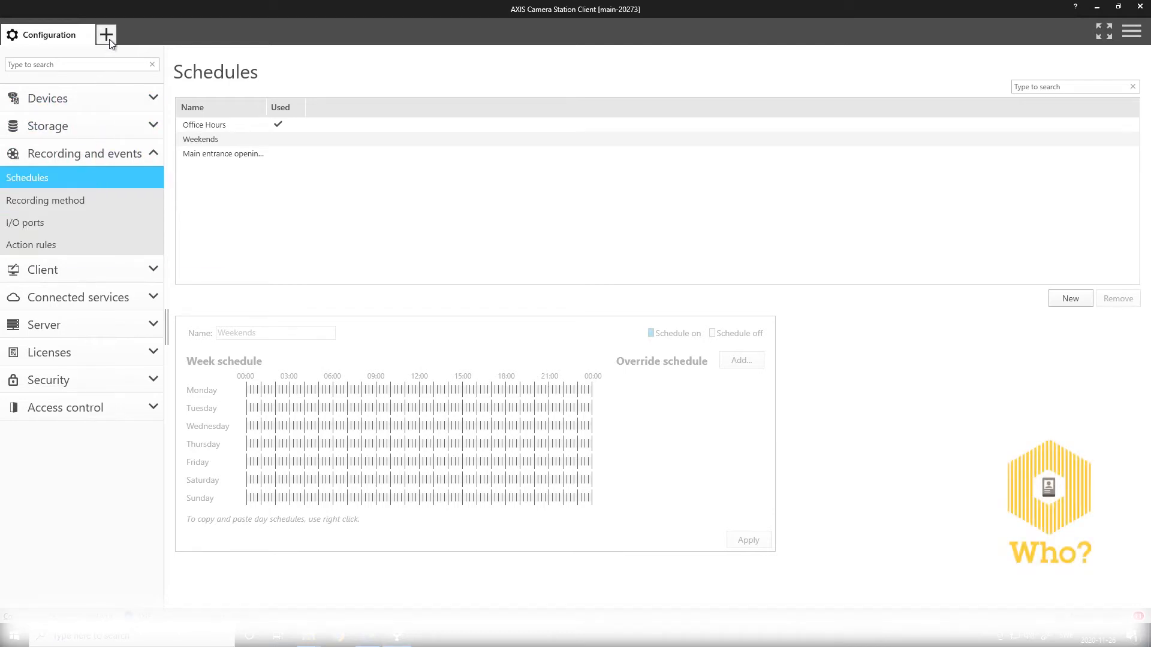
Step: Open an Access management tab showing the Main entrance and Back door doors
left_click(106, 35)
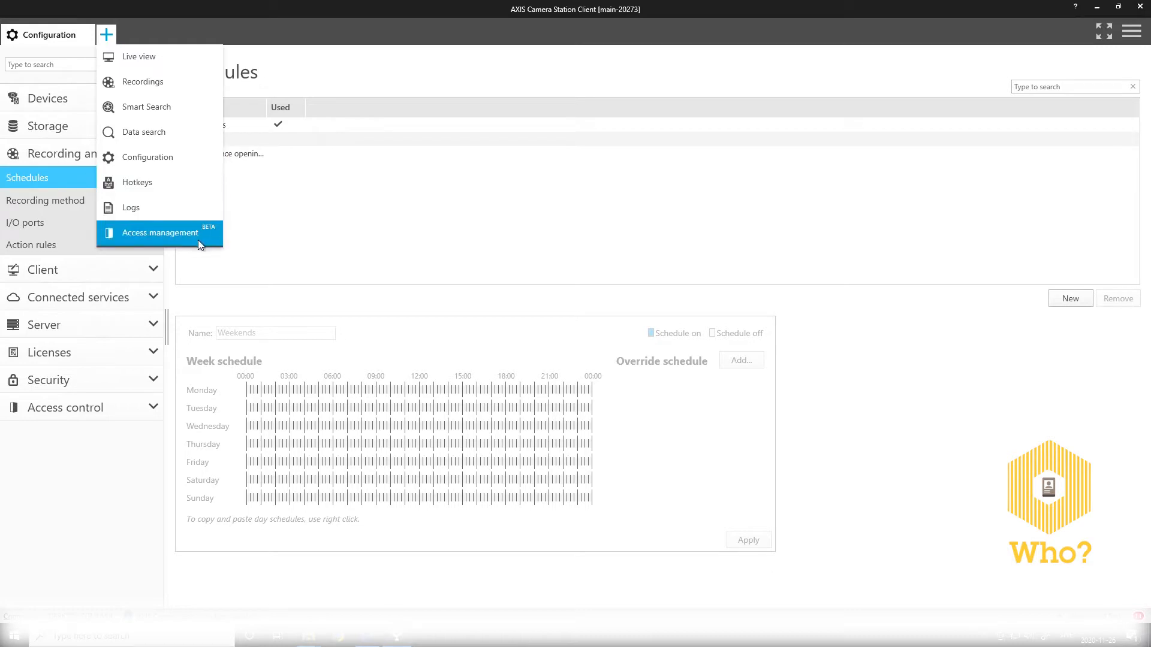
mouse_move(126, 235)
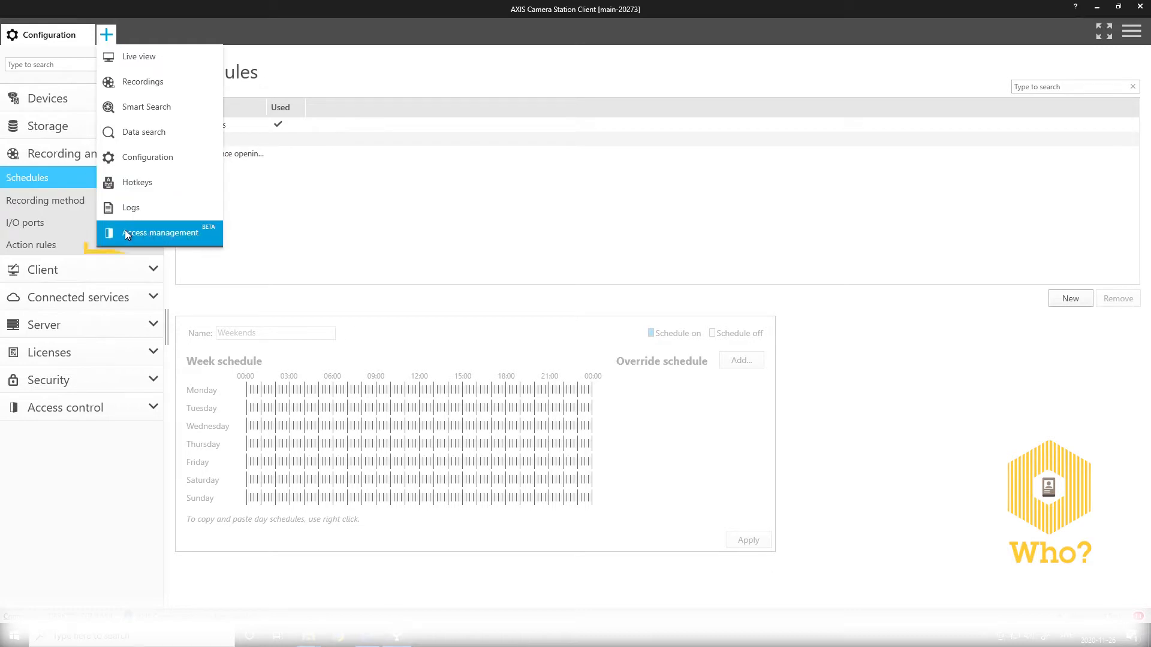
left_click(159, 233)
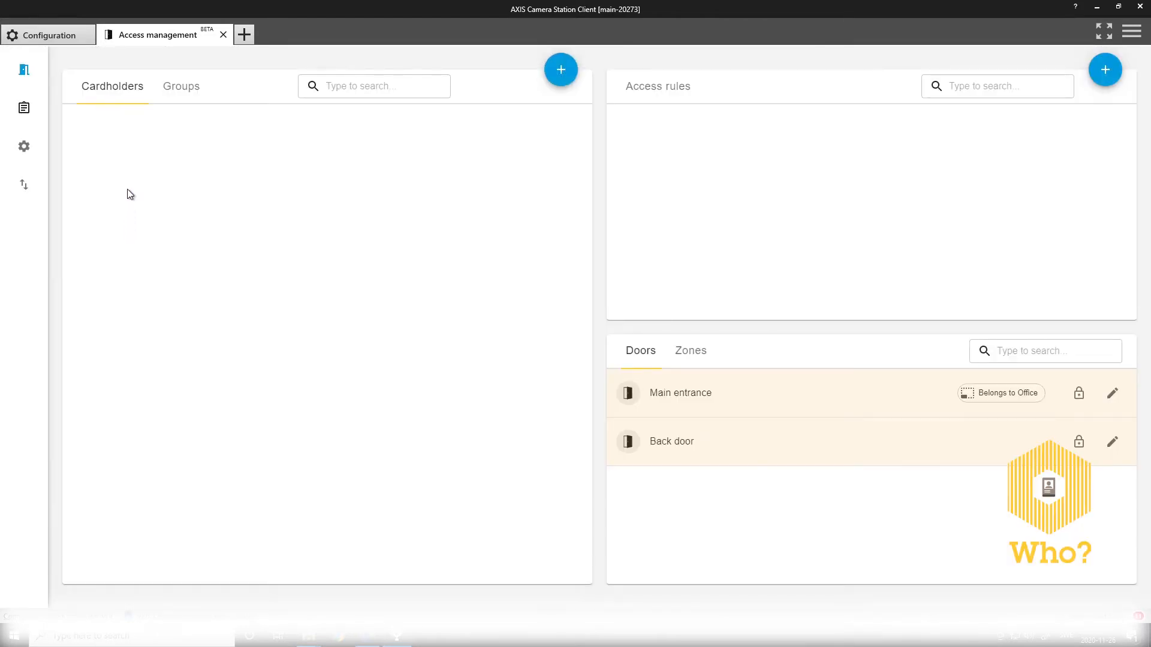
mouse_move(234, 139)
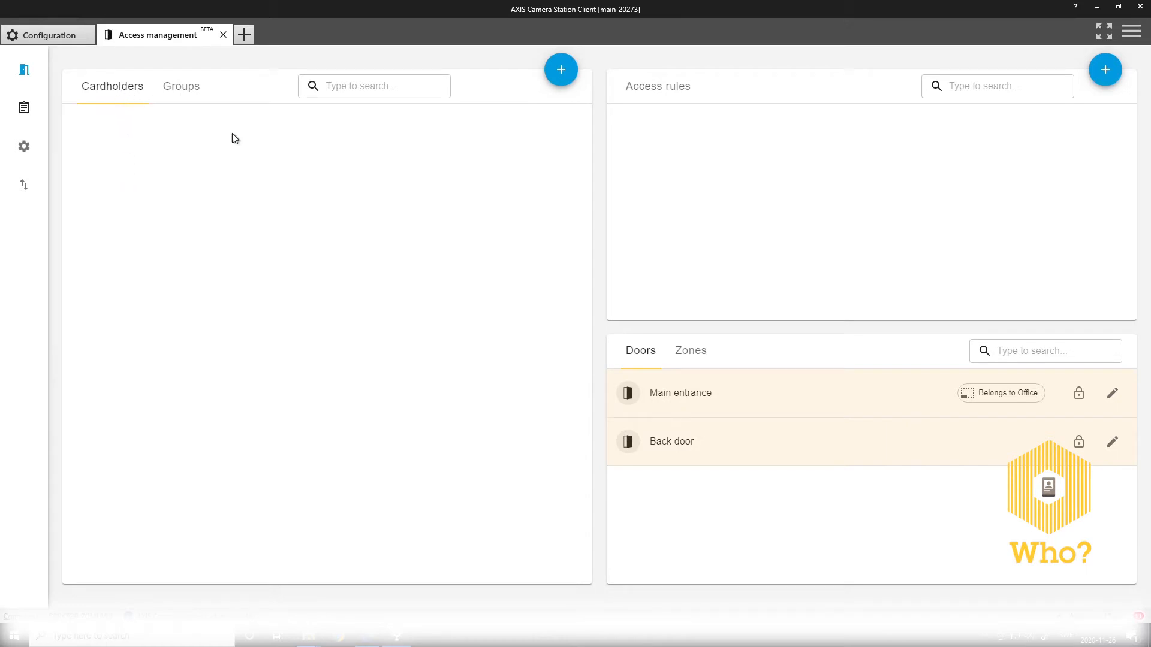
left_click(561, 70)
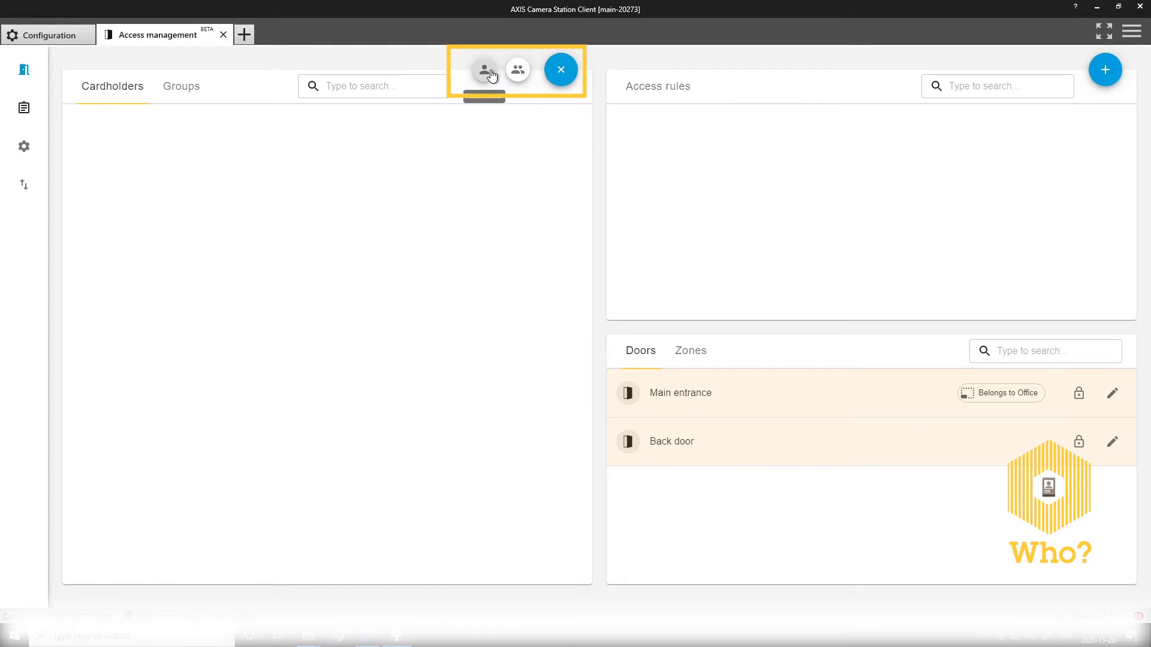
left_click(483, 69)
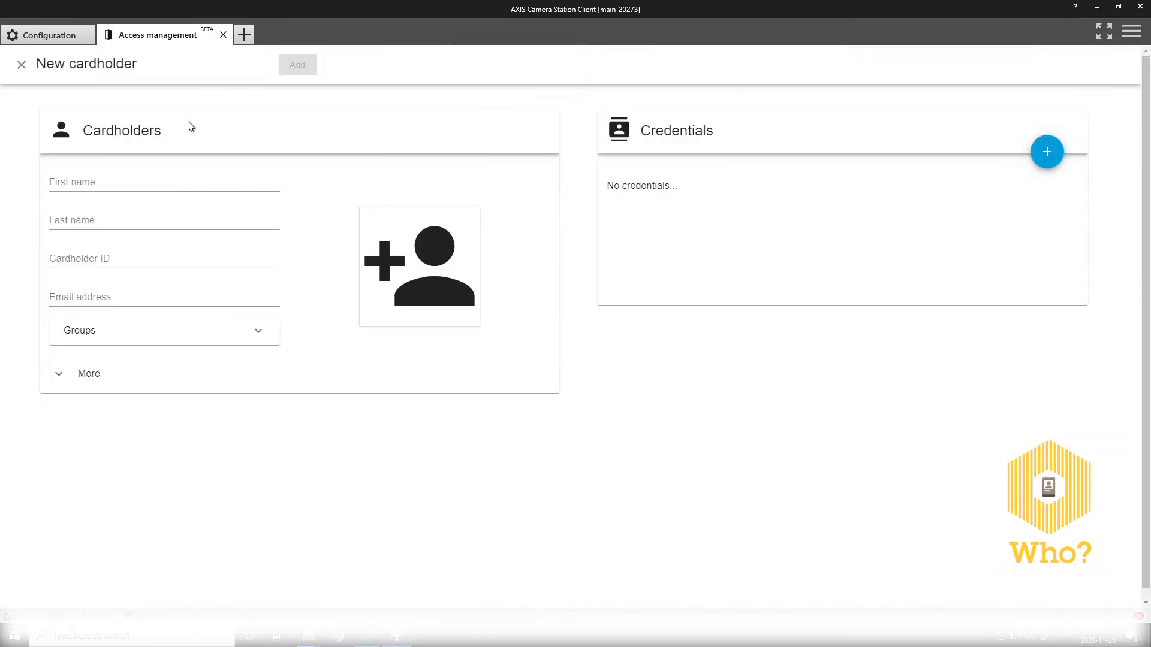
left_click(132, 186)
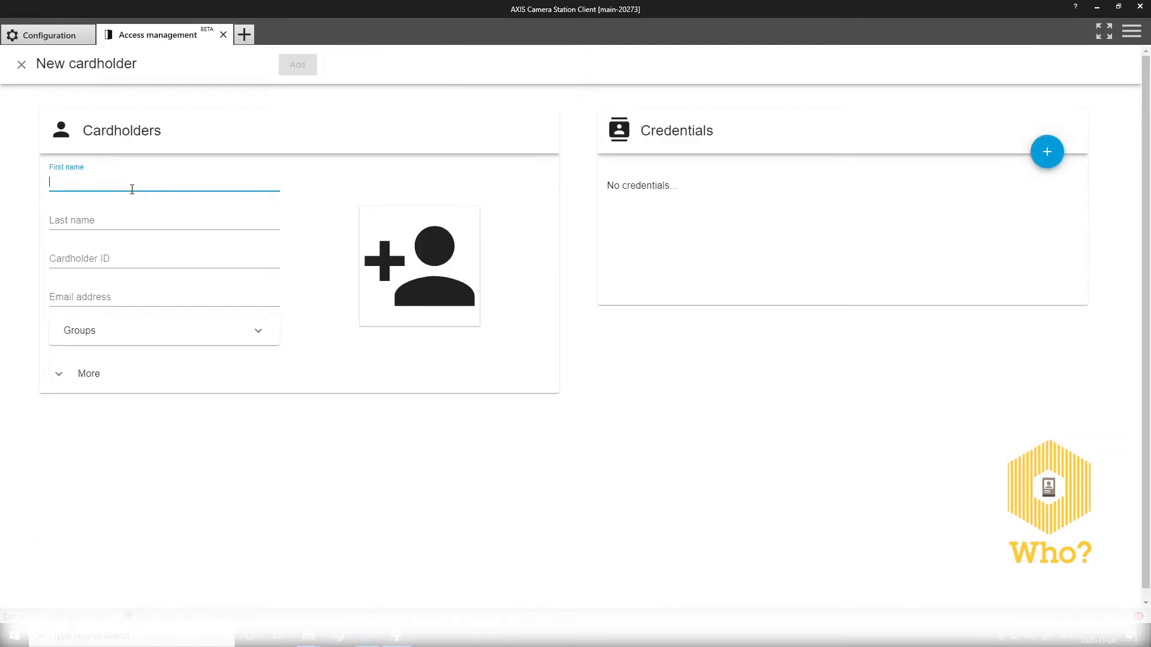
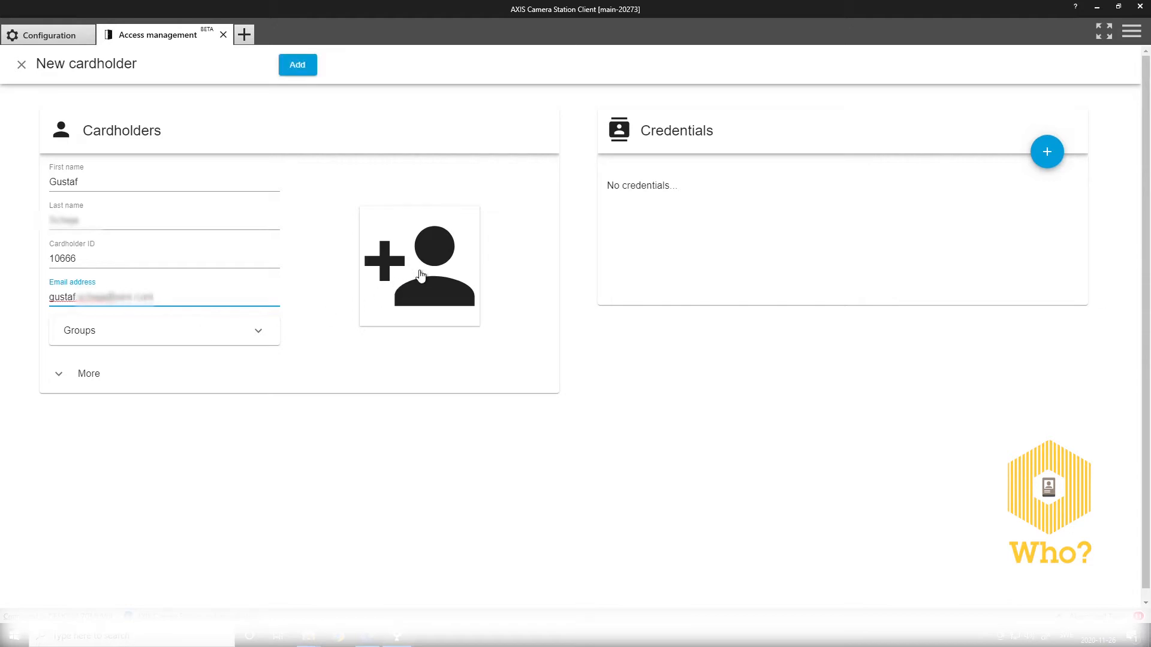
Step: Upload a profile photo for the new cardholder
left_click(419, 266)
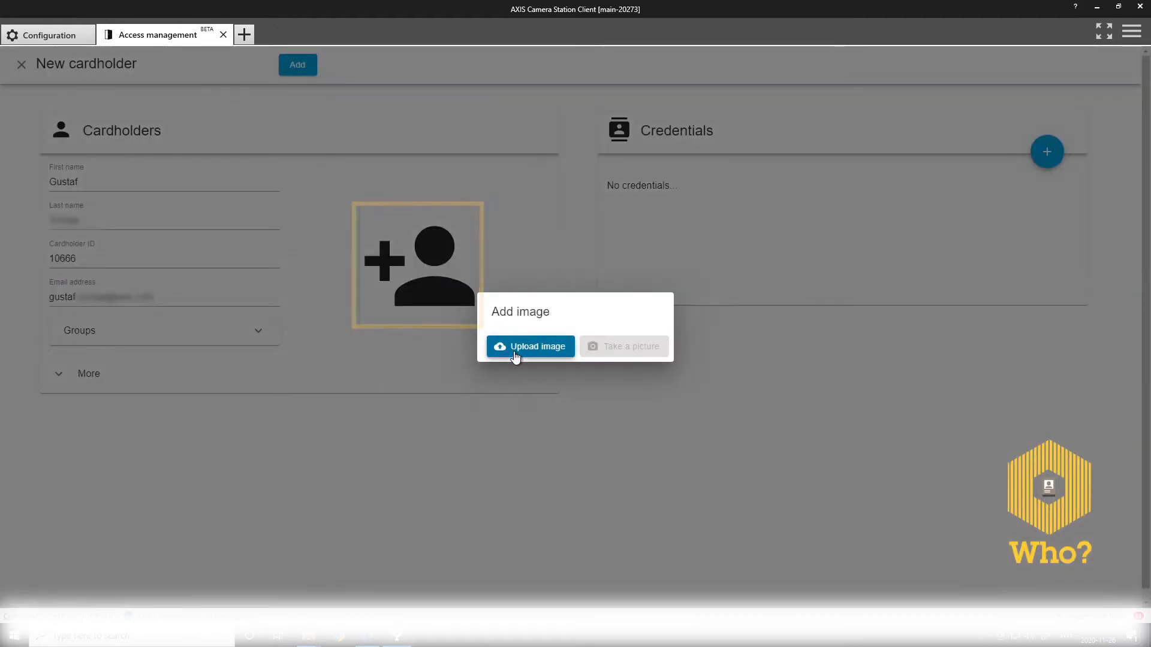
left_click(530, 346)
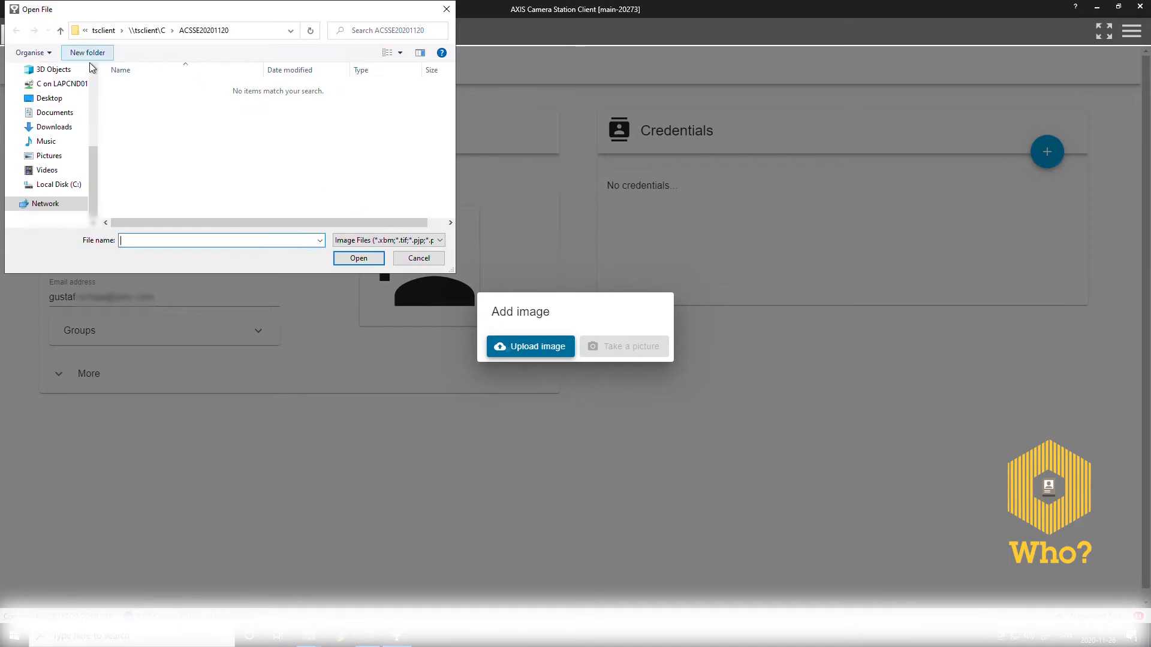
left_click(359, 258)
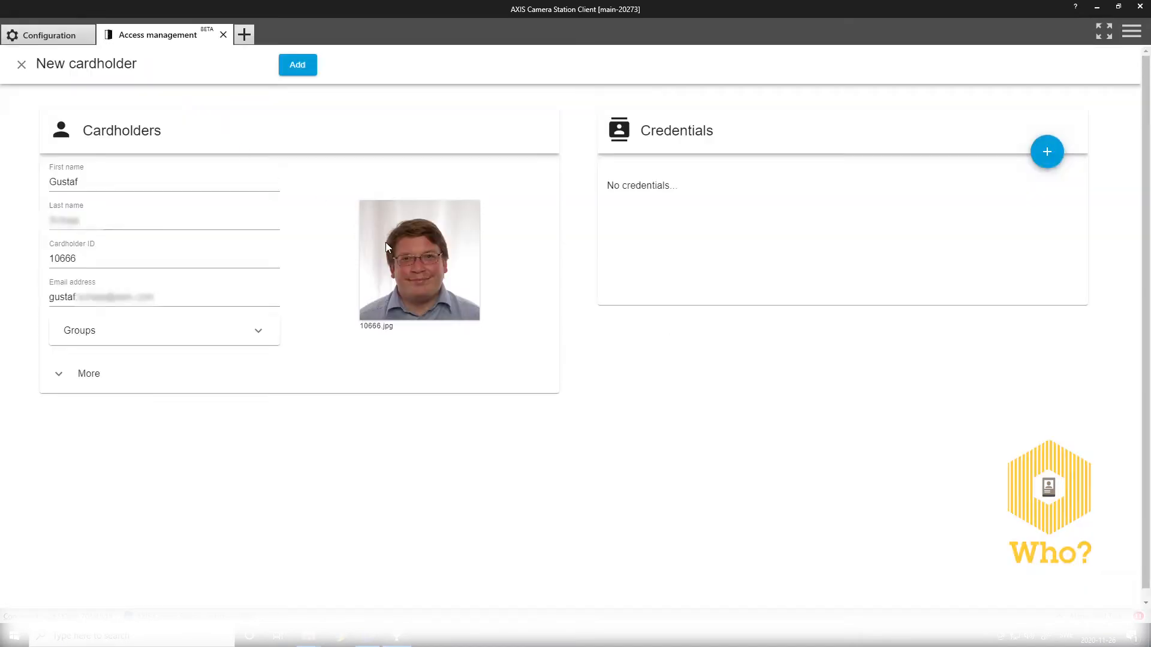
Step: Expand More and Groups, showing Suspend cardholder and Long access time unticked
left_click(89, 374)
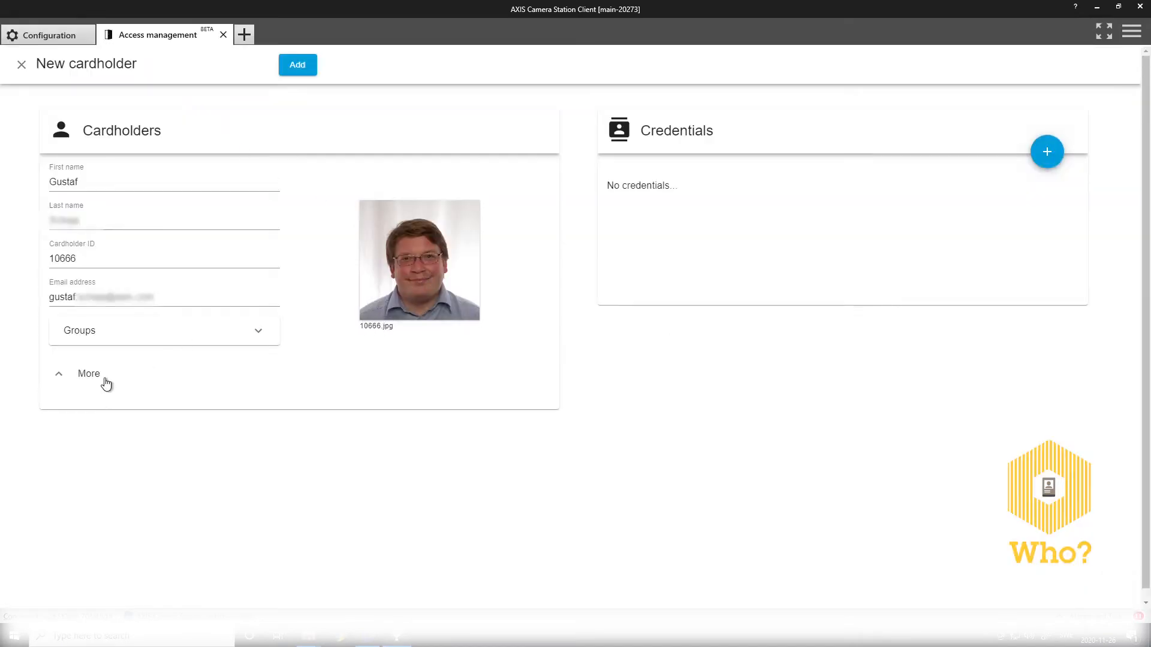
left_click(88, 373)
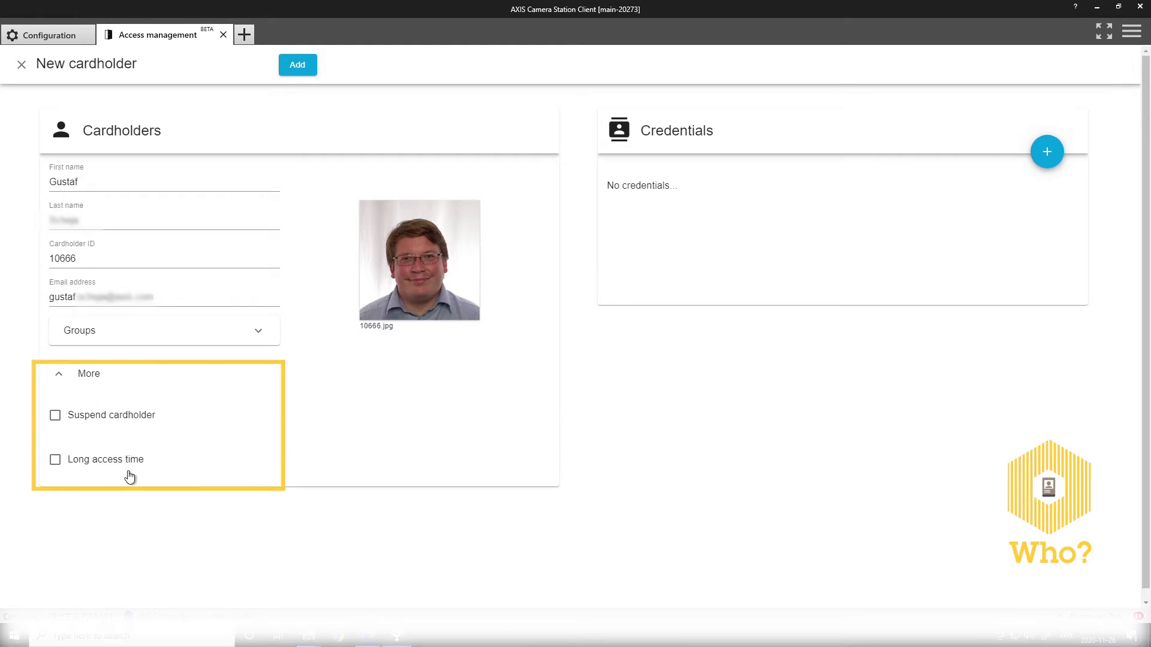
mouse_move(118, 414)
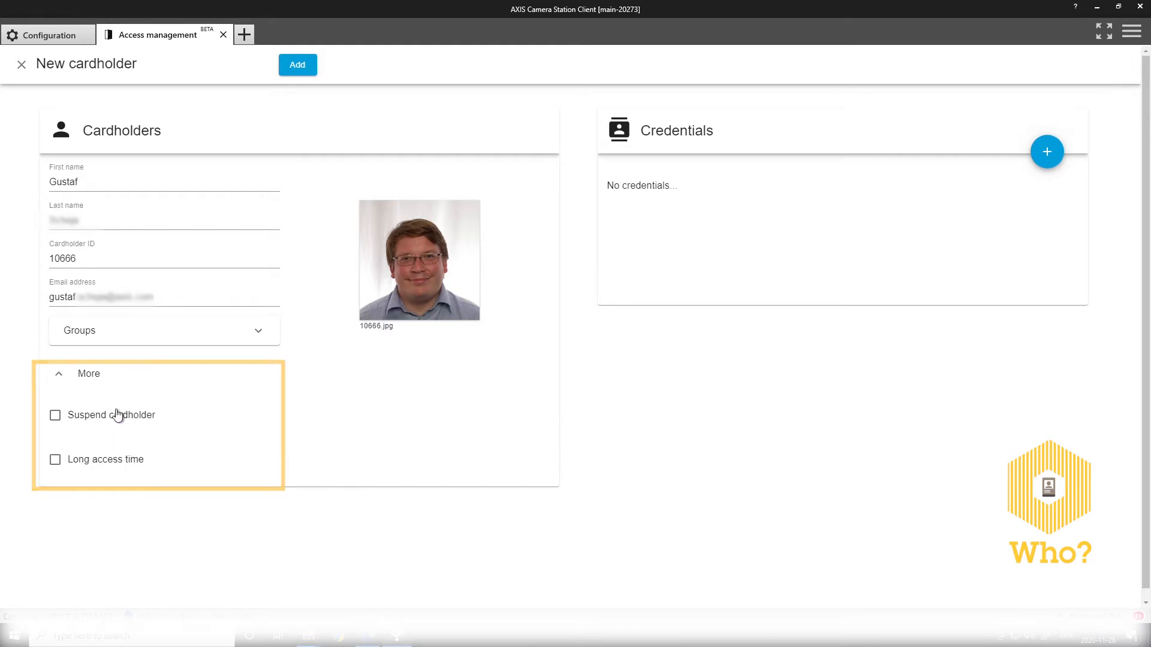
left_click(164, 331)
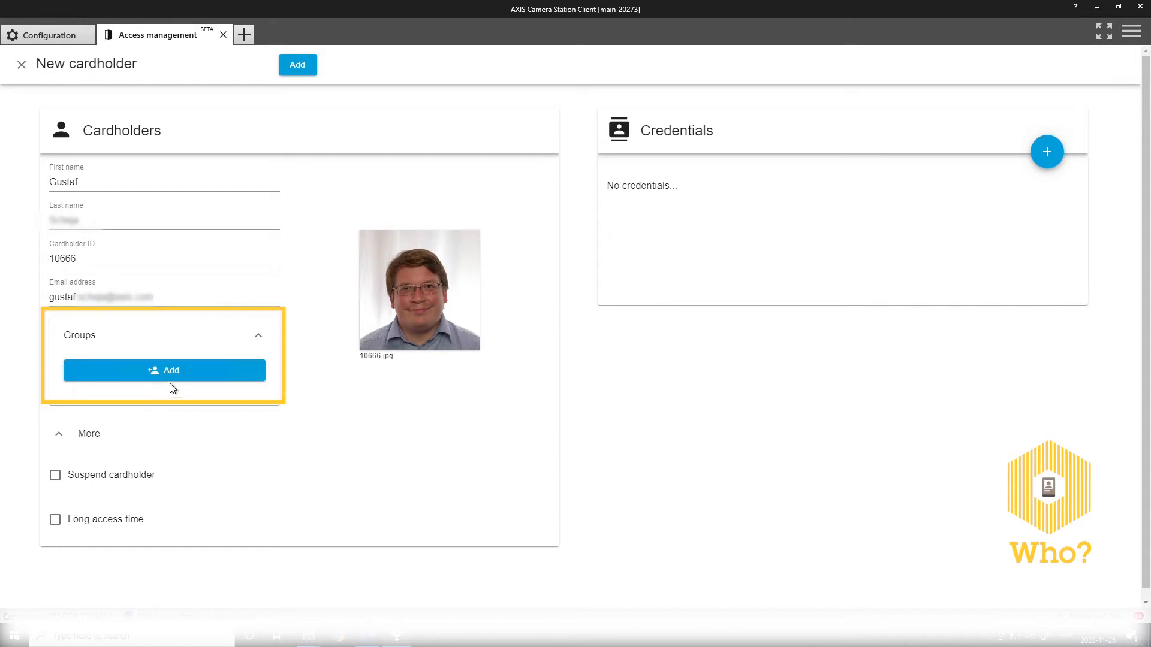
left_click(164, 371)
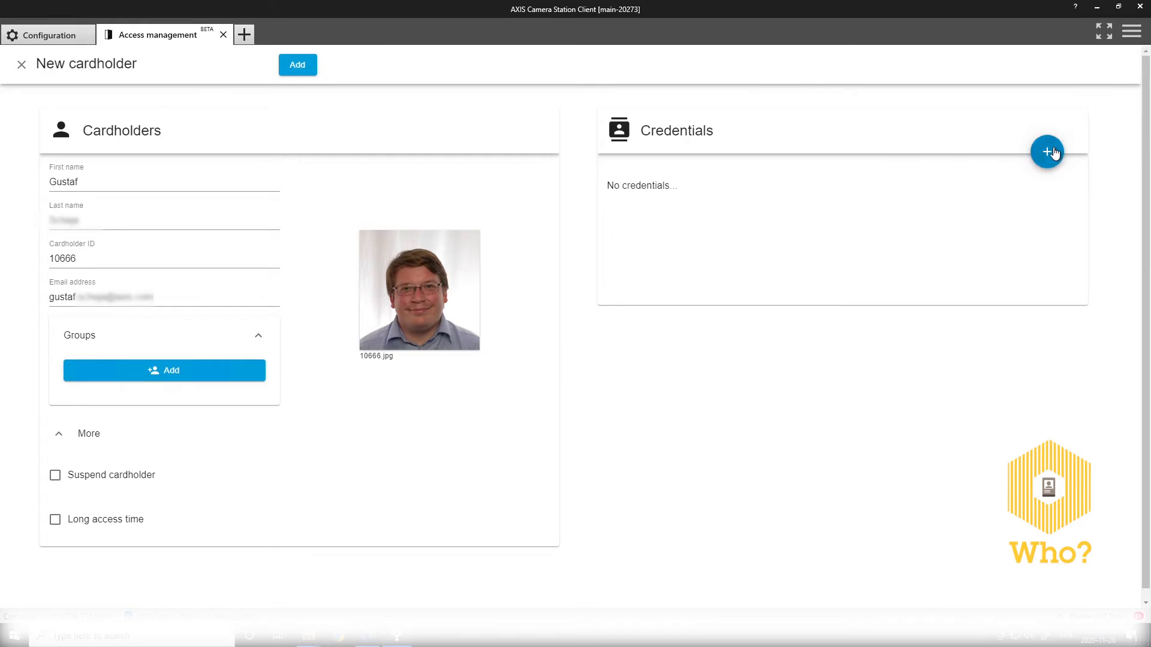
left_click(1047, 152)
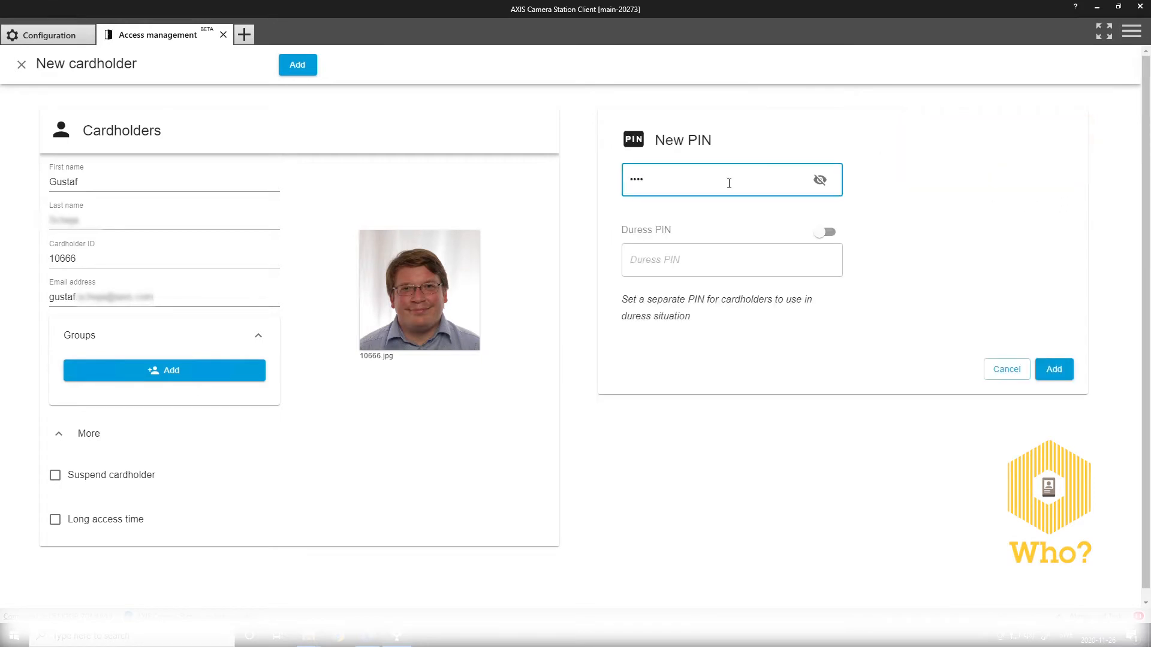
left_click(825, 232)
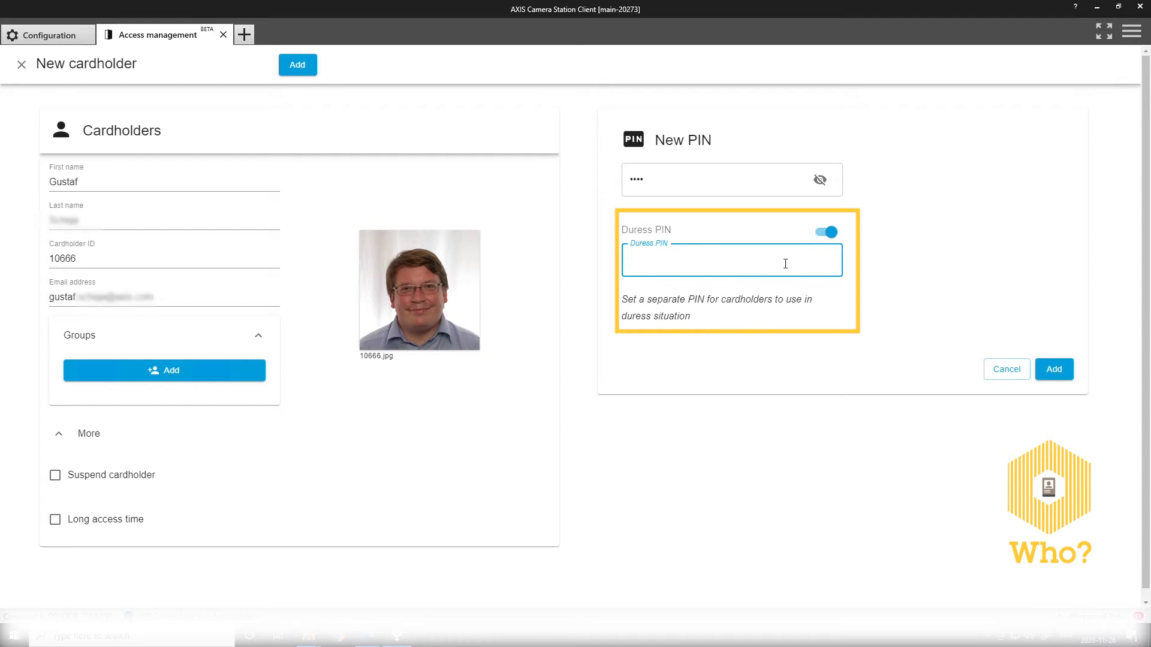
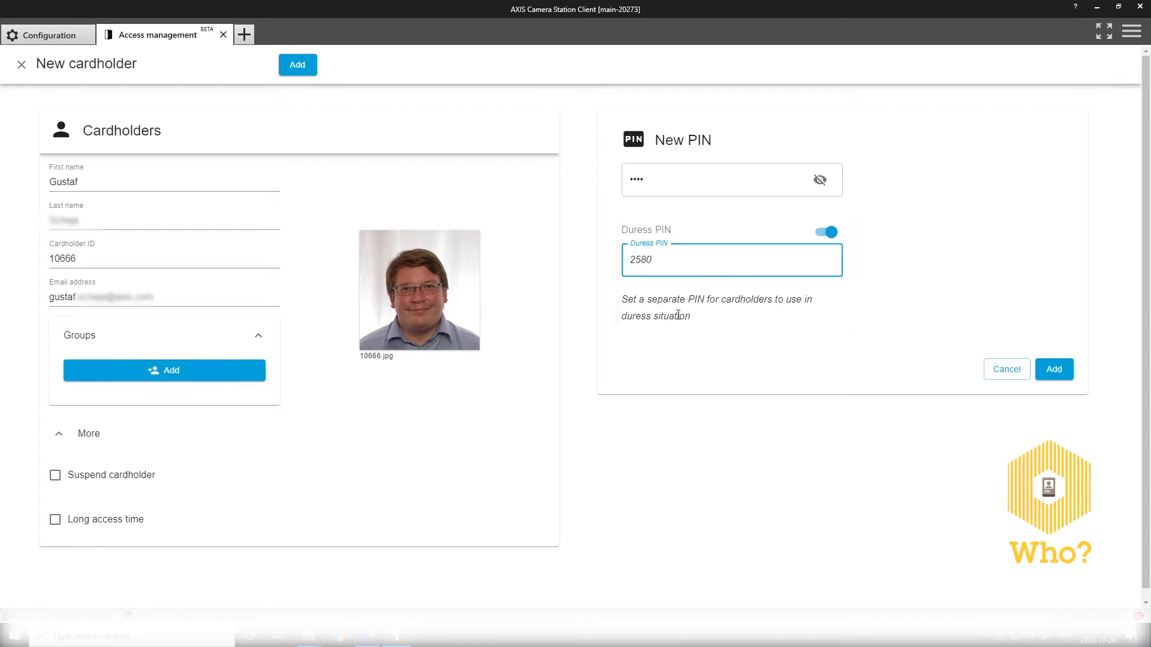
left_click(1054, 370)
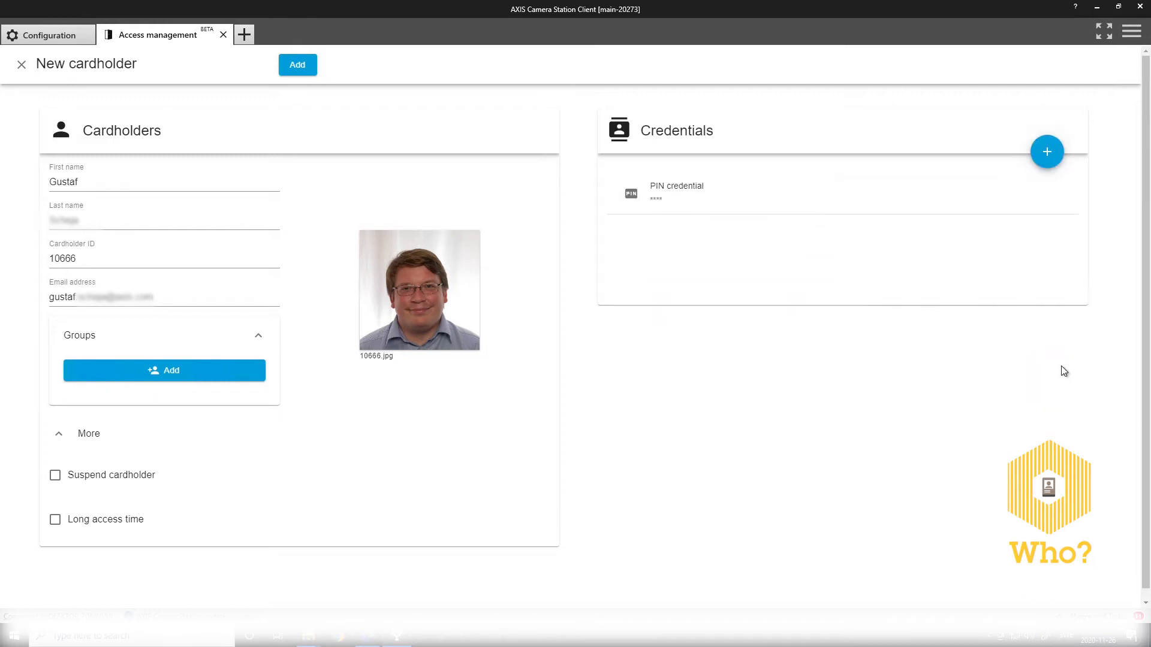
Step: Fill a new card named Axis card, reader Main entrance, number 123456789
left_click(1047, 151)
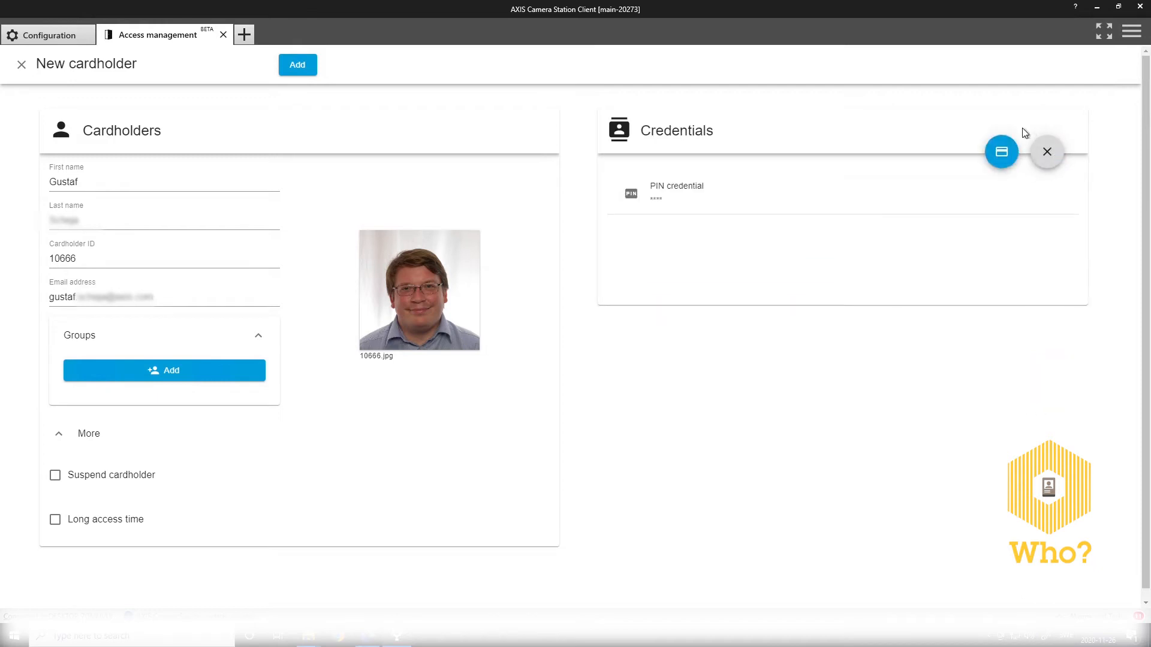
left_click(1002, 151)
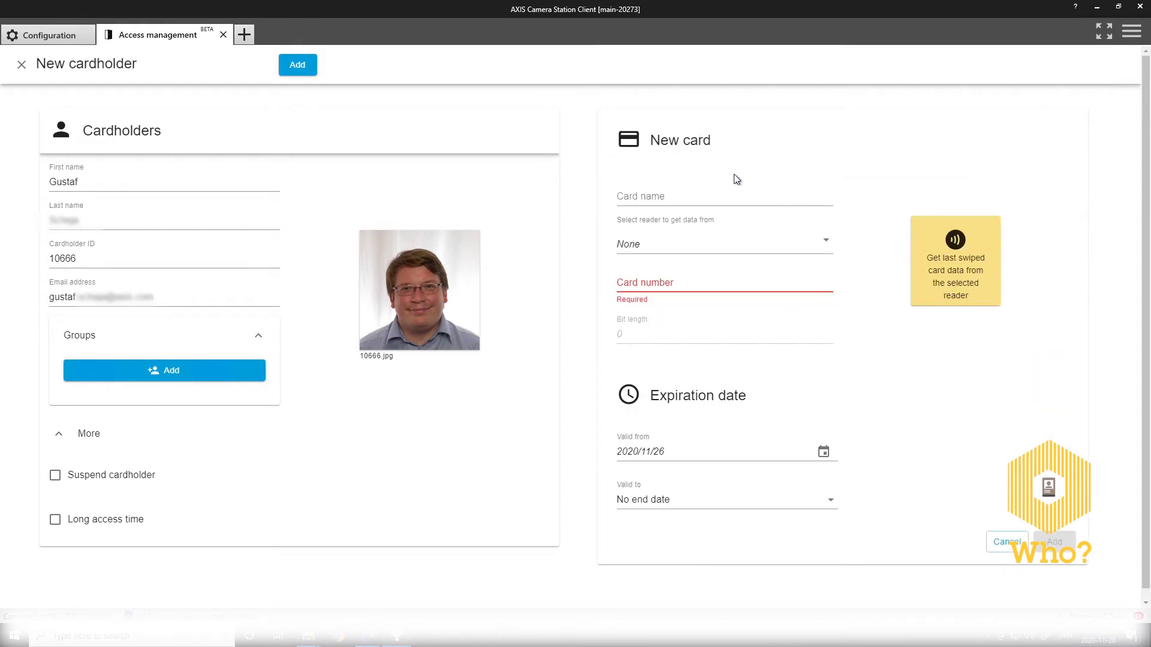
type("A")
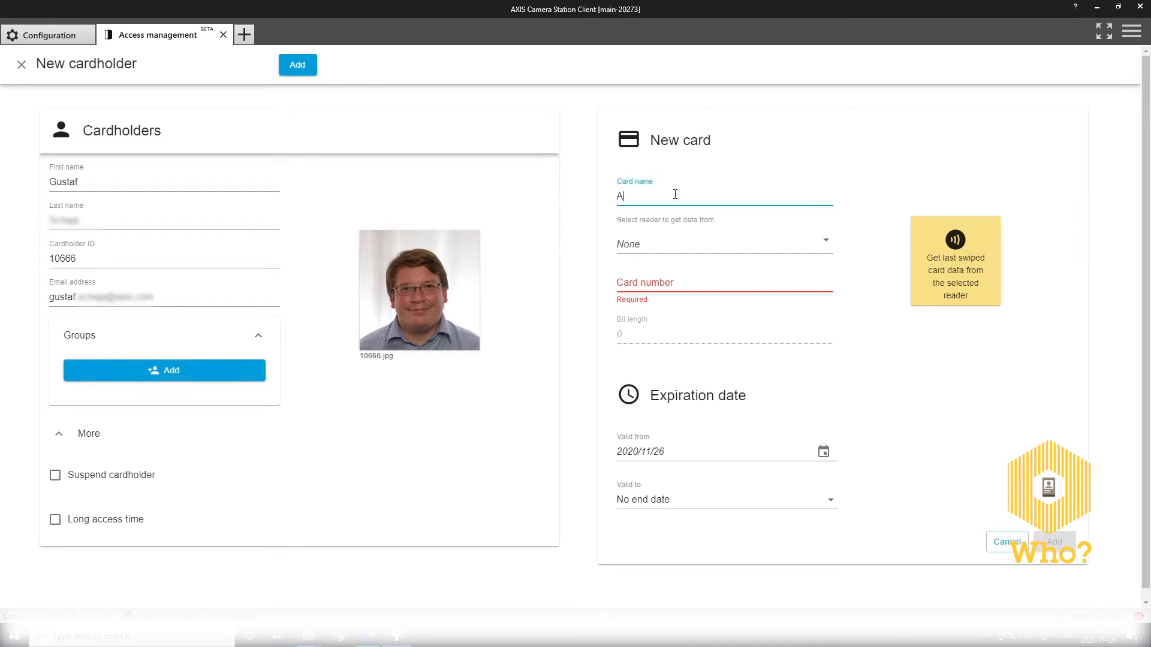
type("xis card")
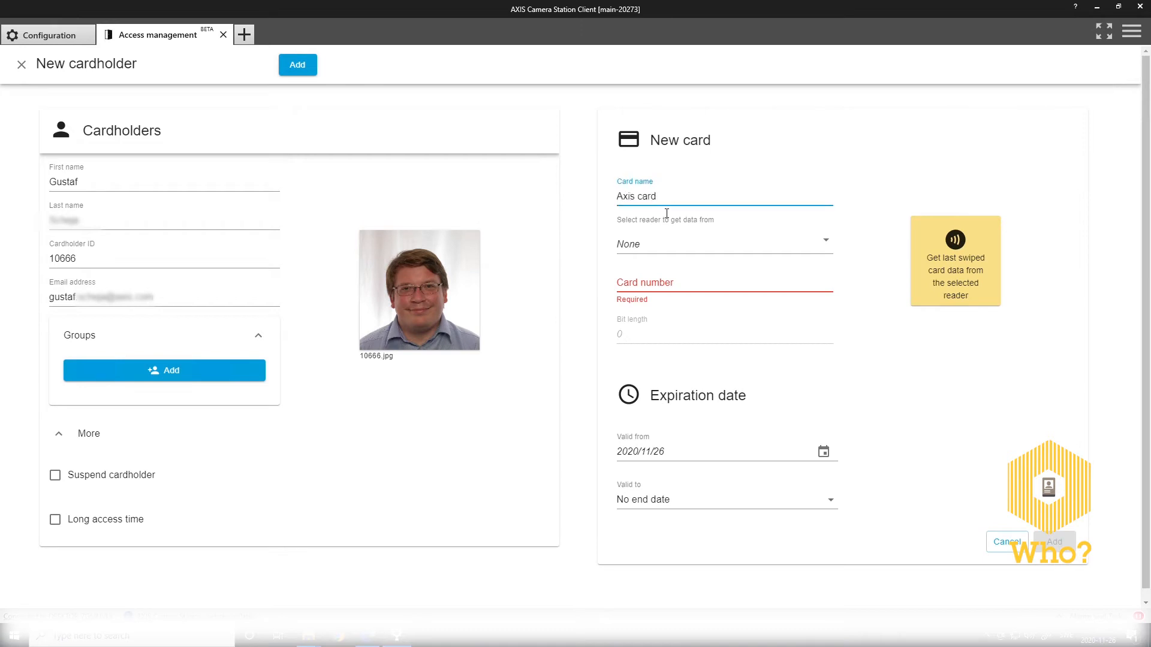
left_click(724, 244)
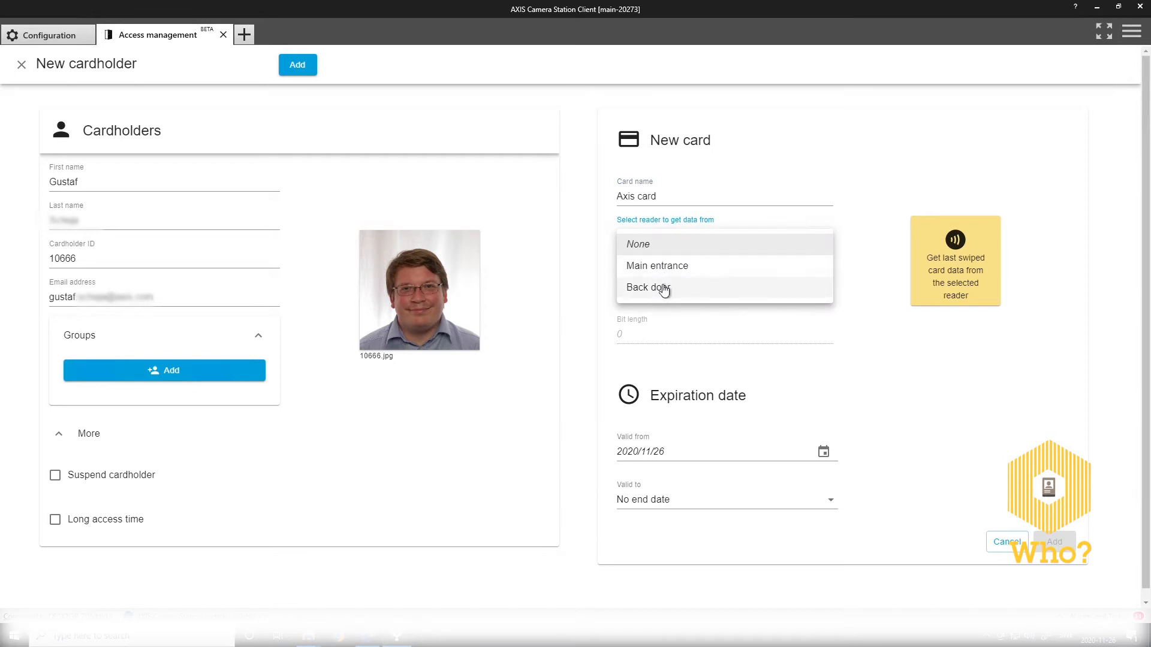
left_click(657, 265)
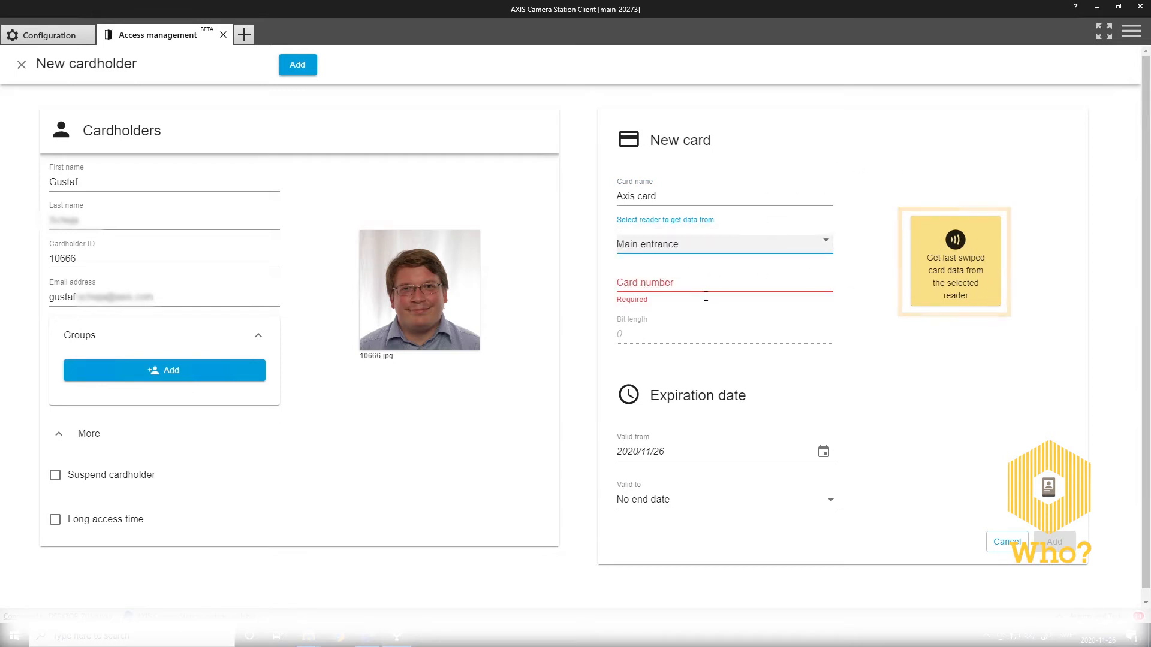
type("123456789")
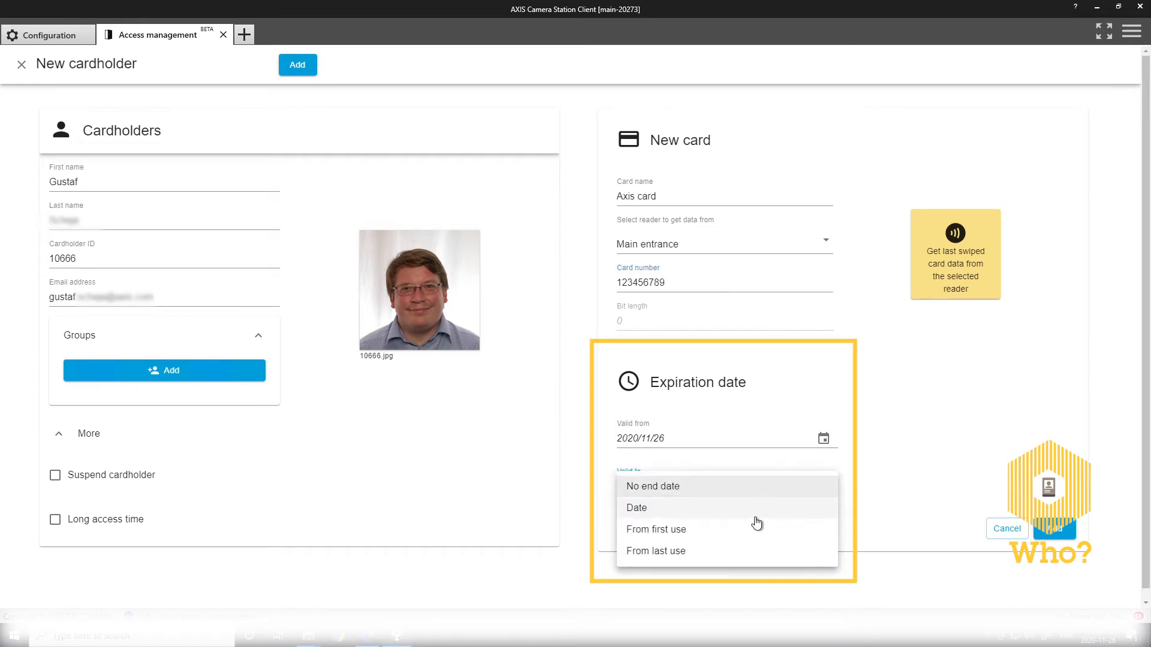
mouse_move(699, 539)
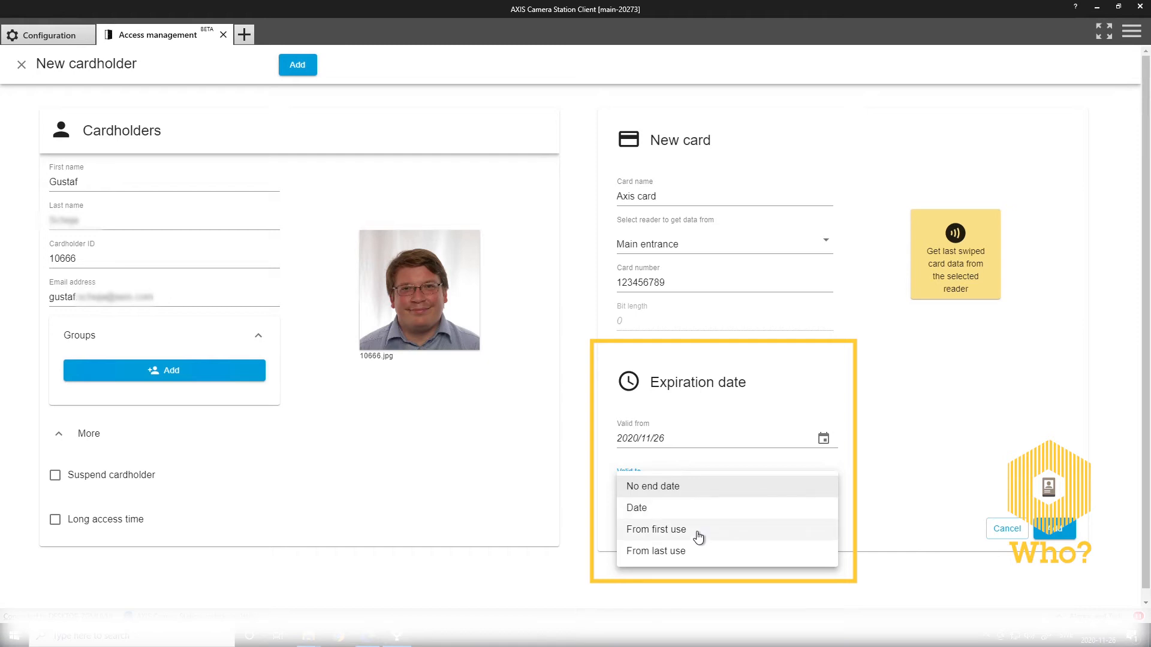
mouse_move(696, 559)
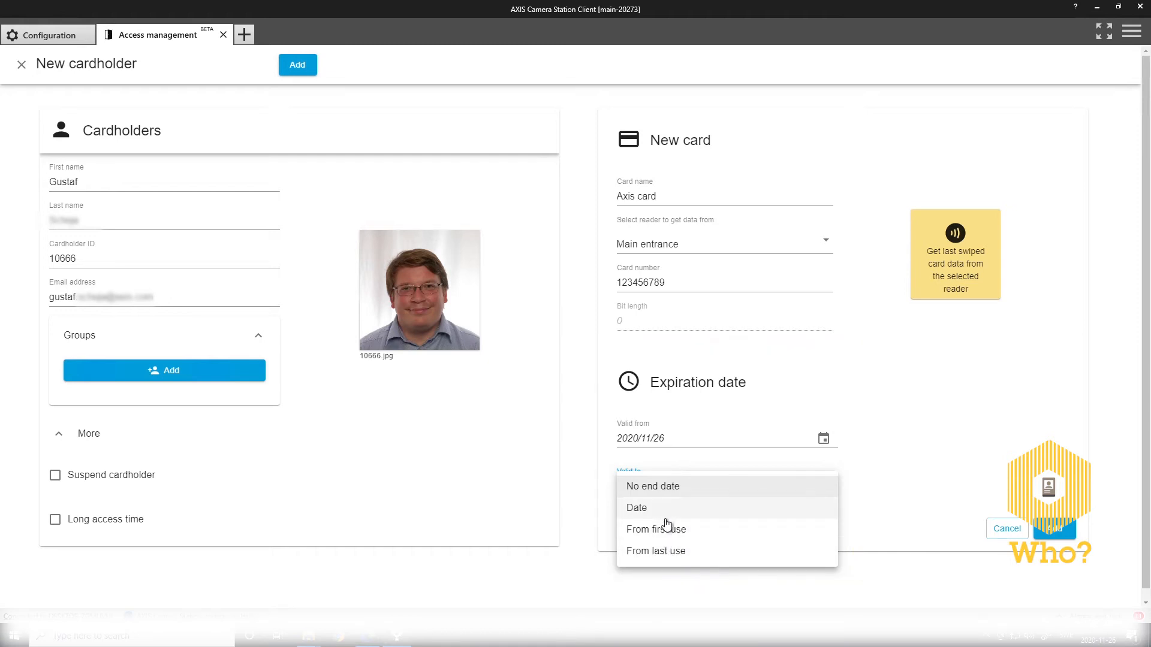
Step: Try the Date, From first use and From last use expiry options, then add Axis card
left_click(637, 507)
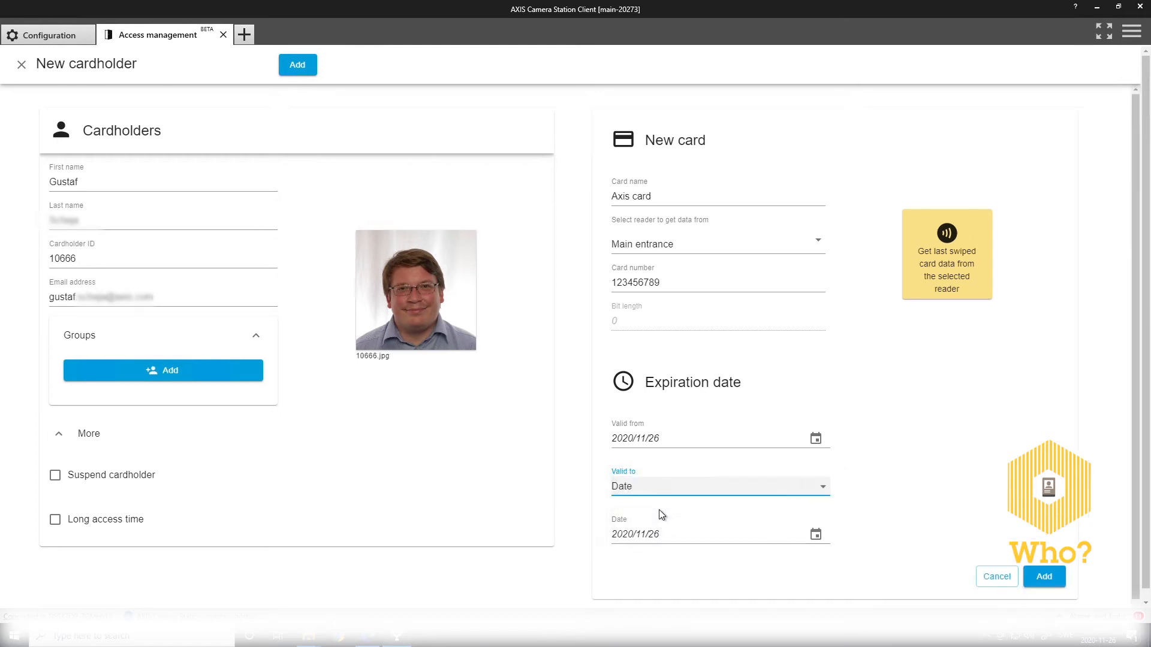
left_click(720, 486)
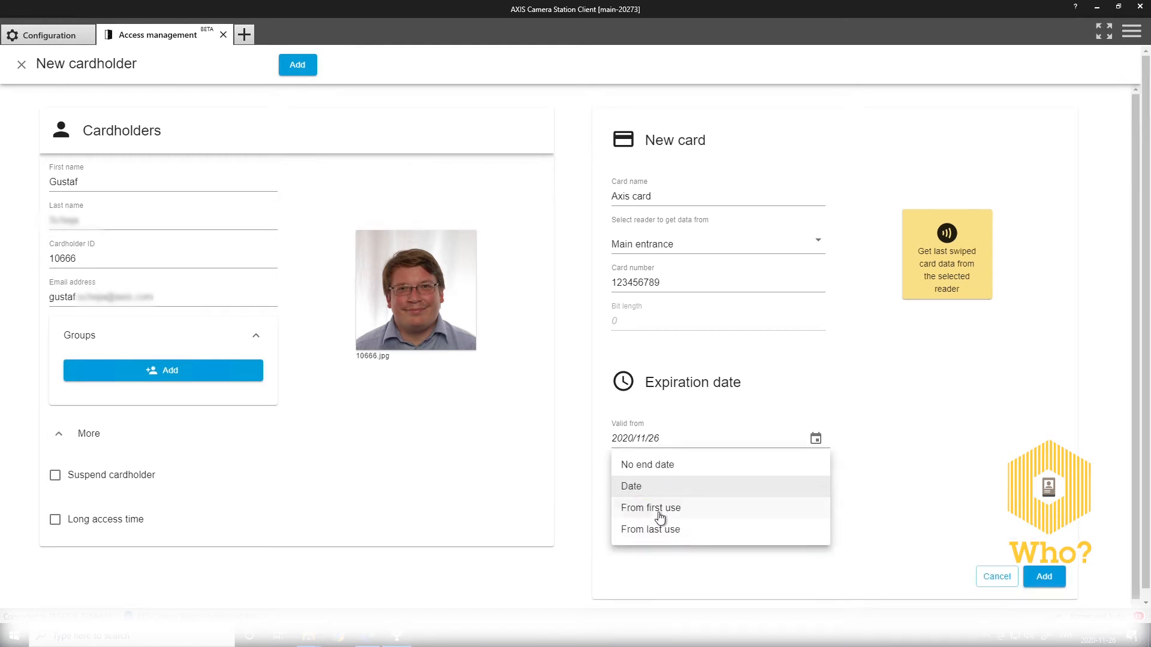
left_click(651, 508)
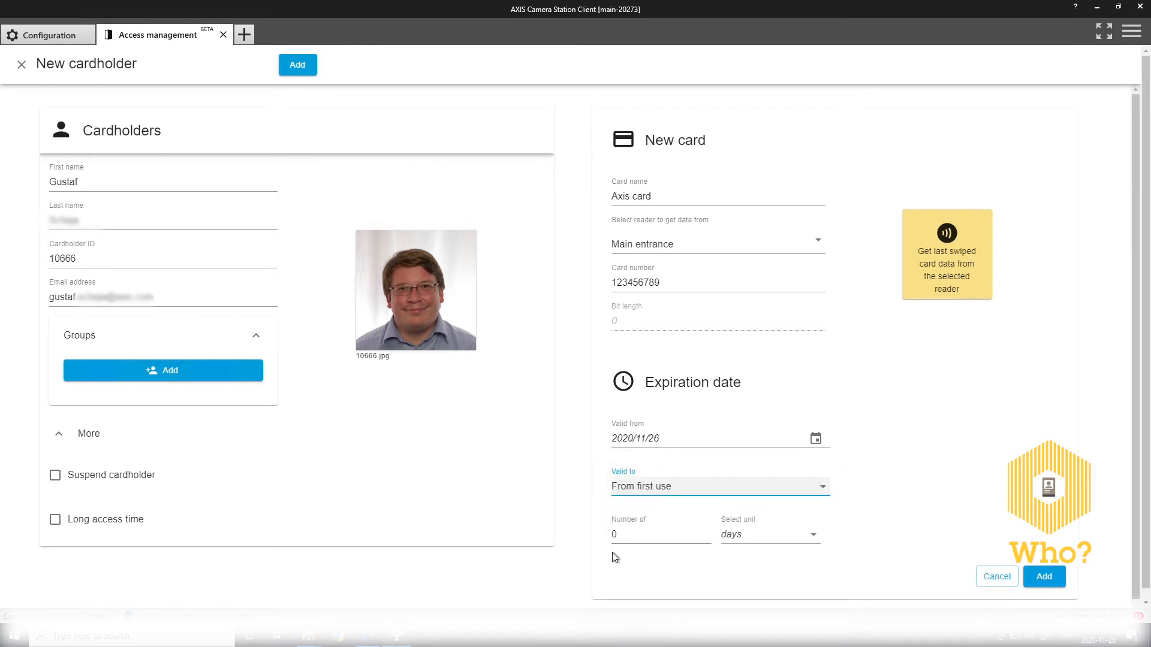
left_click(769, 534)
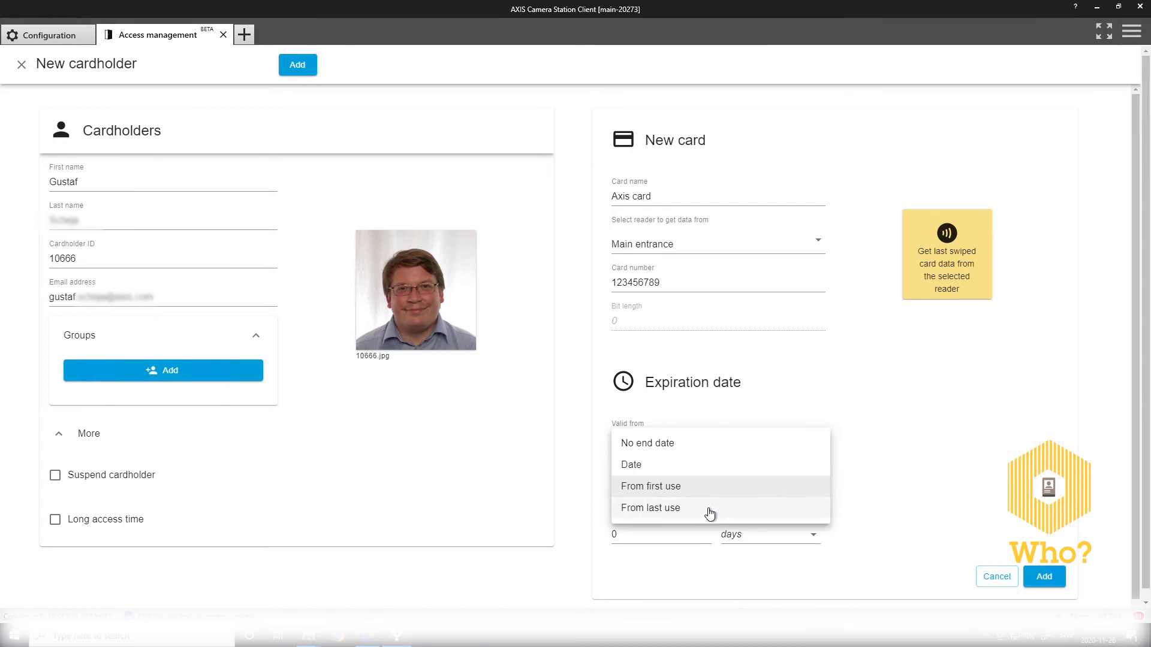
left_click(650, 508)
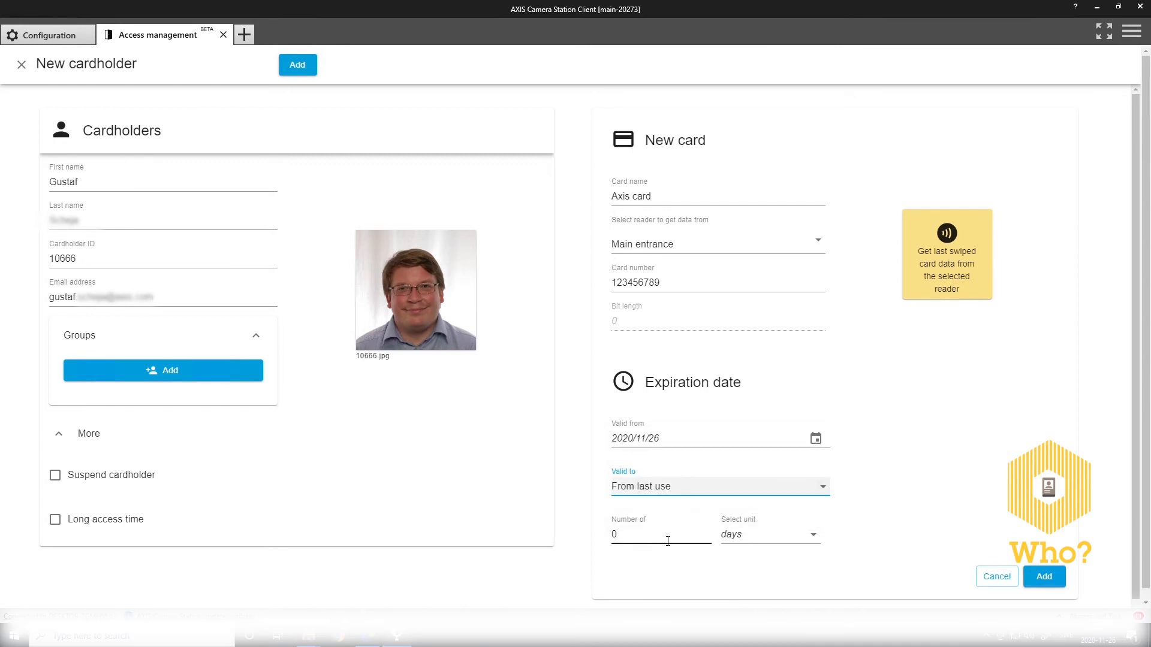
left_click(770, 534)
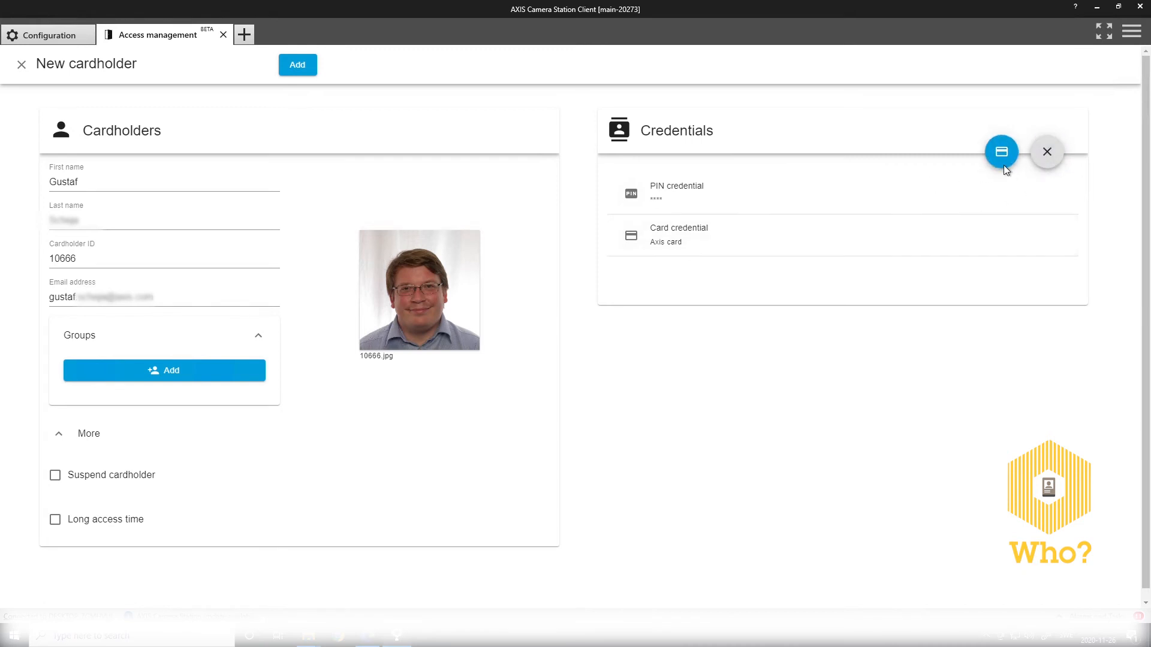
left_click(1001, 151)
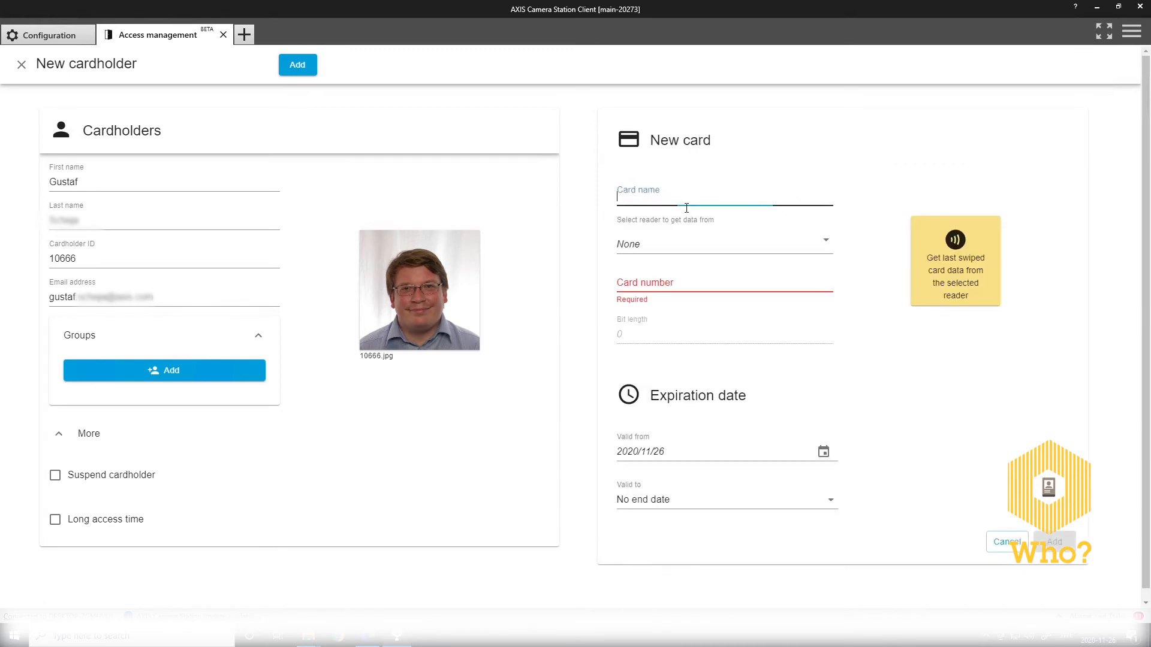
type("Transit card")
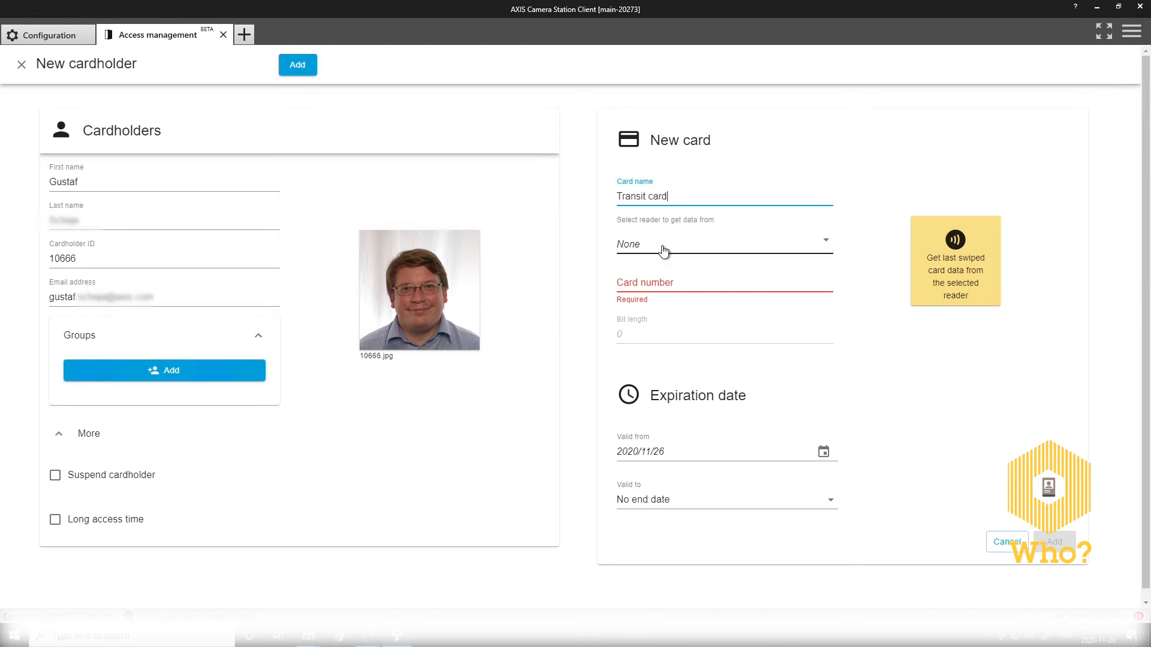
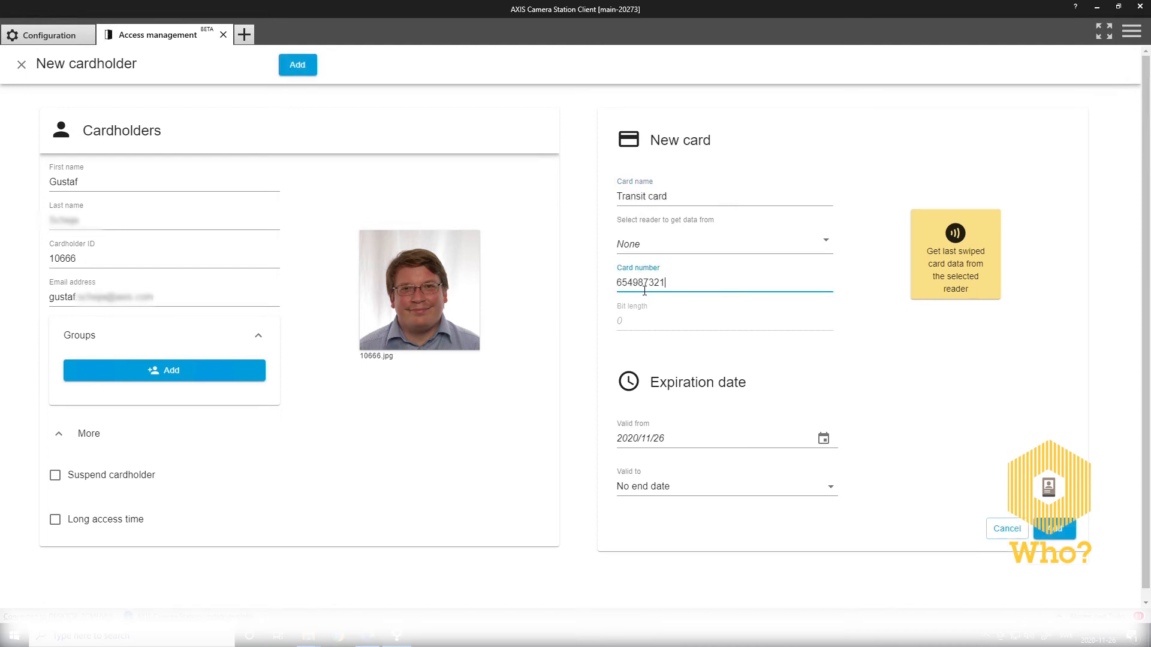
type("456")
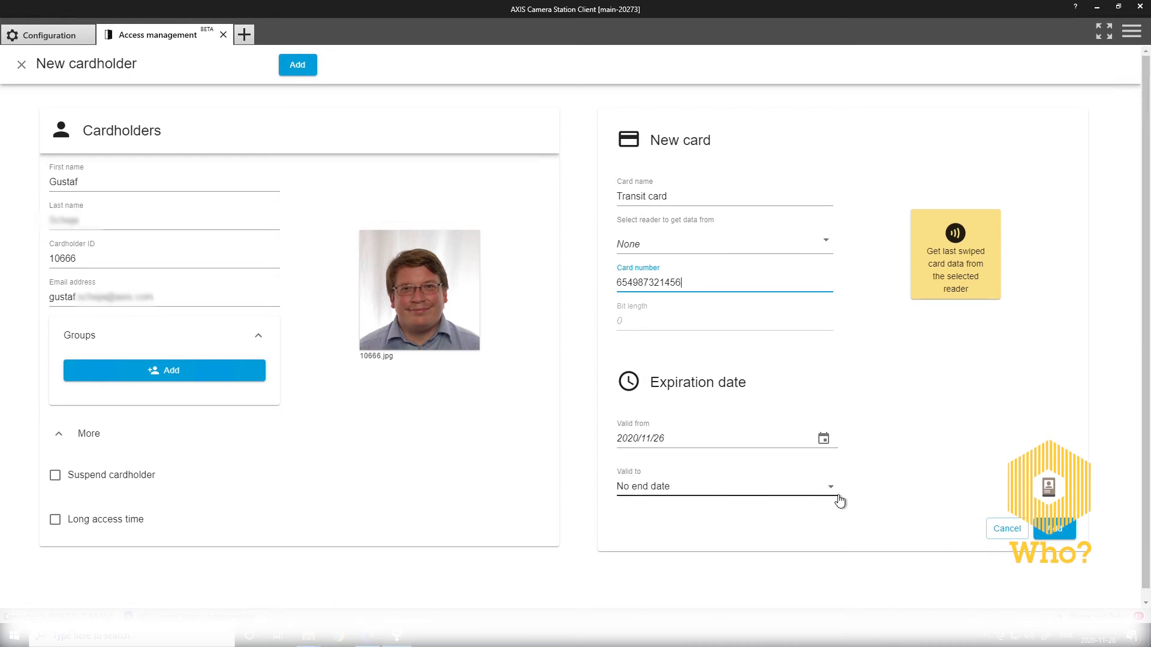
left_click(724, 486)
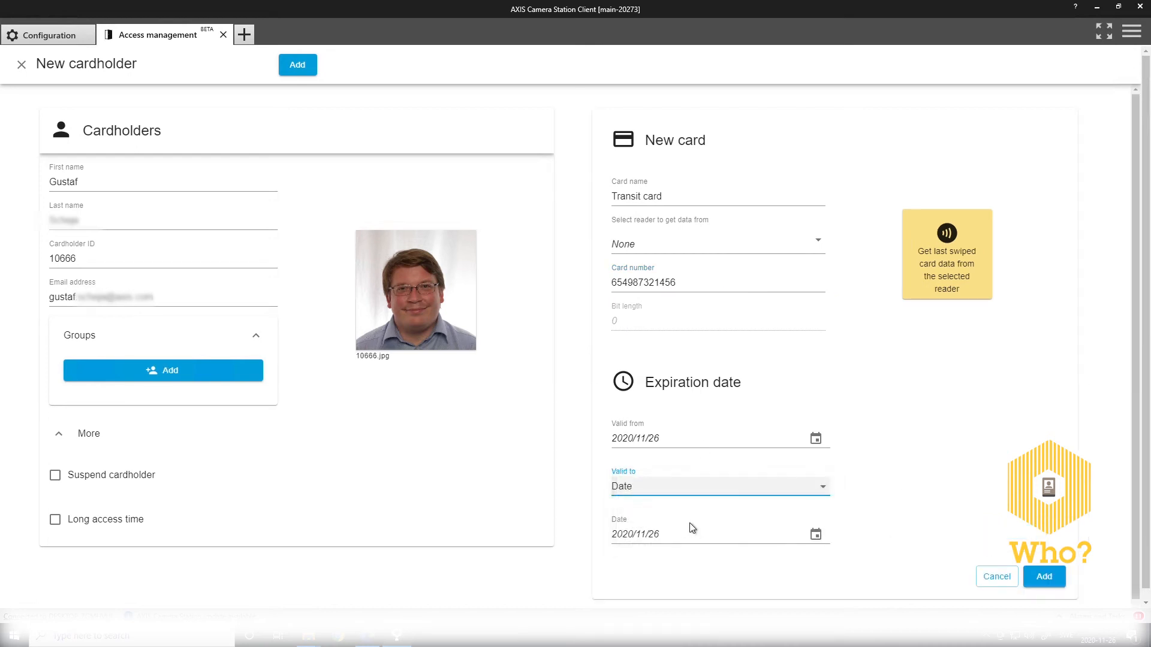
left_click(815, 534)
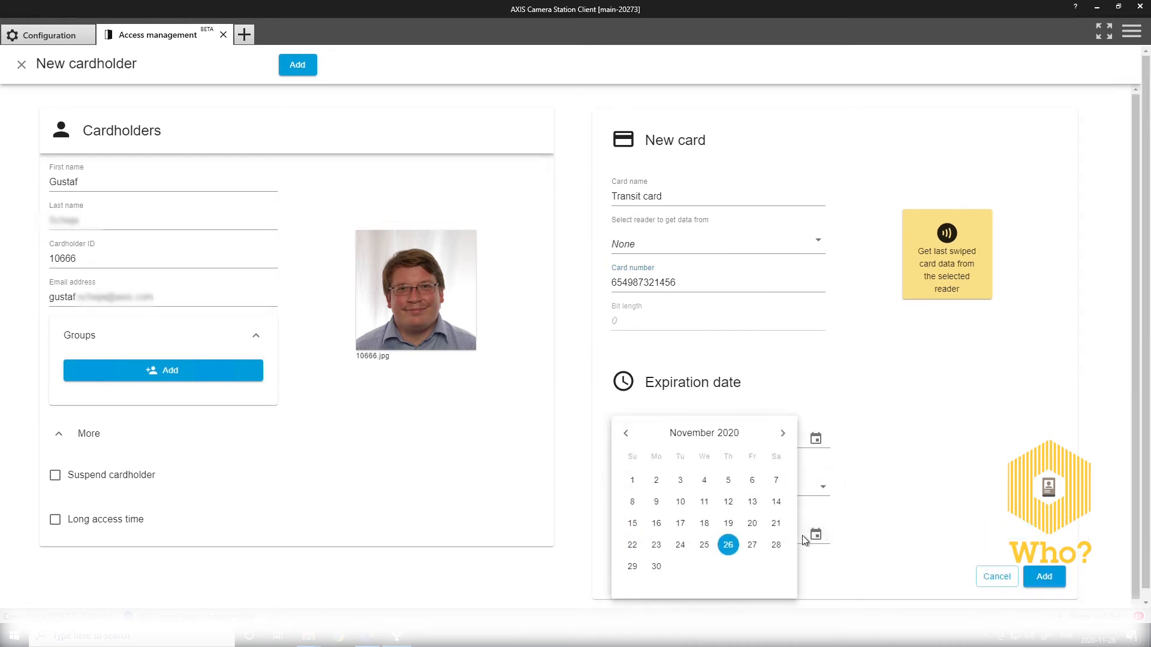
left_click(752, 545)
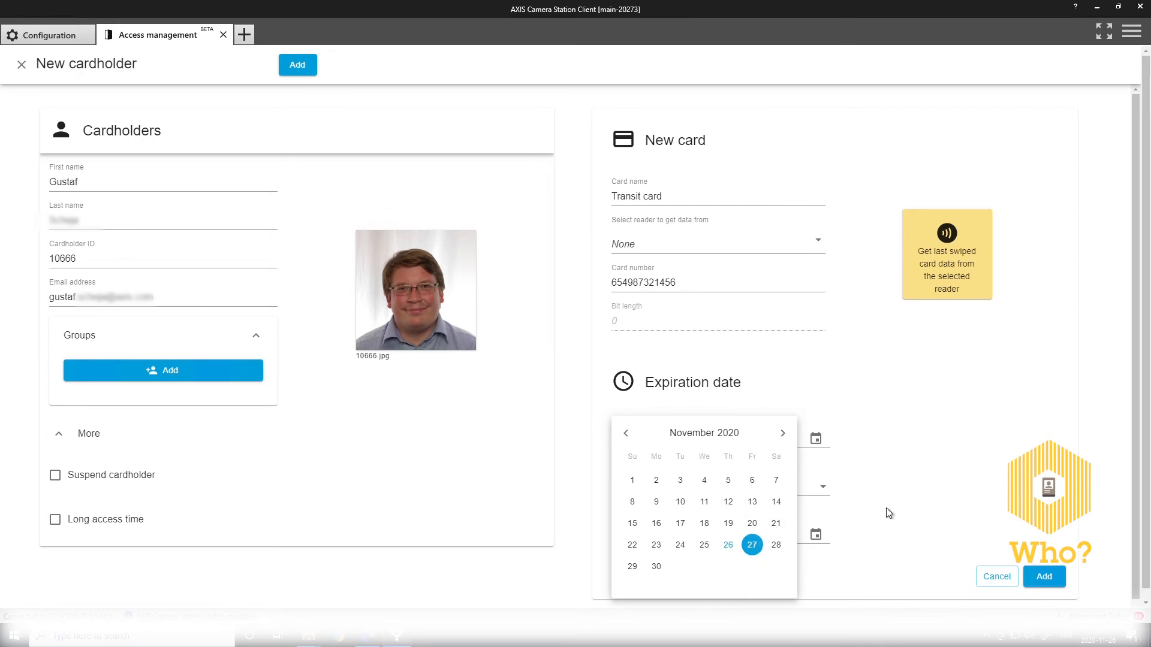
left_click(752, 545)
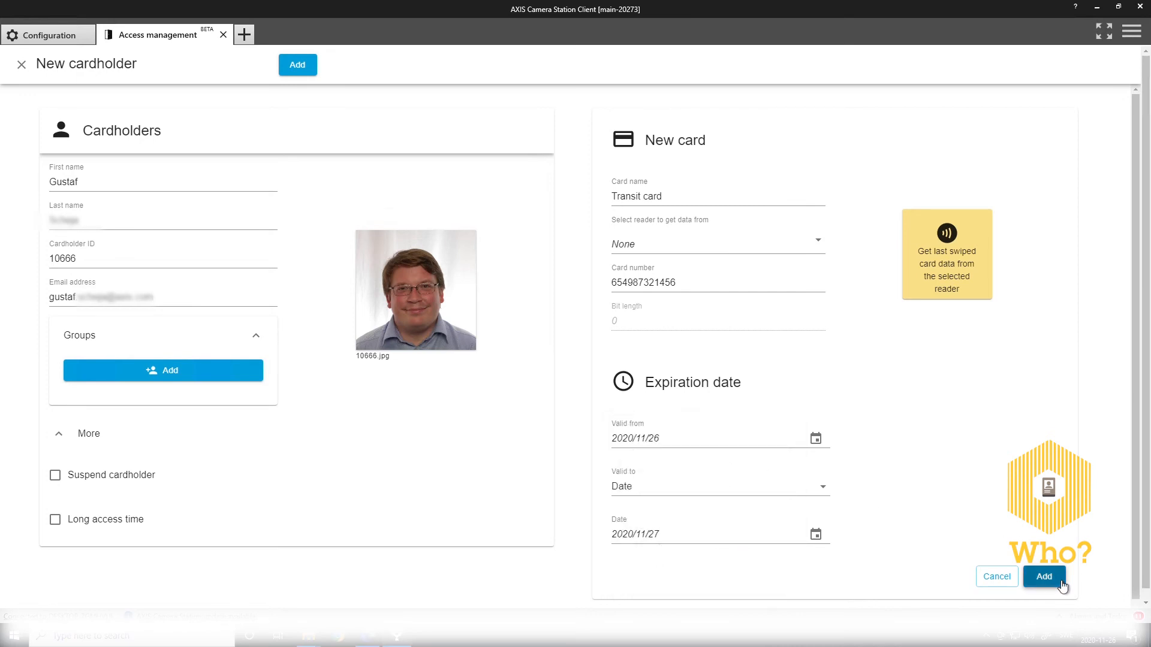
left_click(1044, 576)
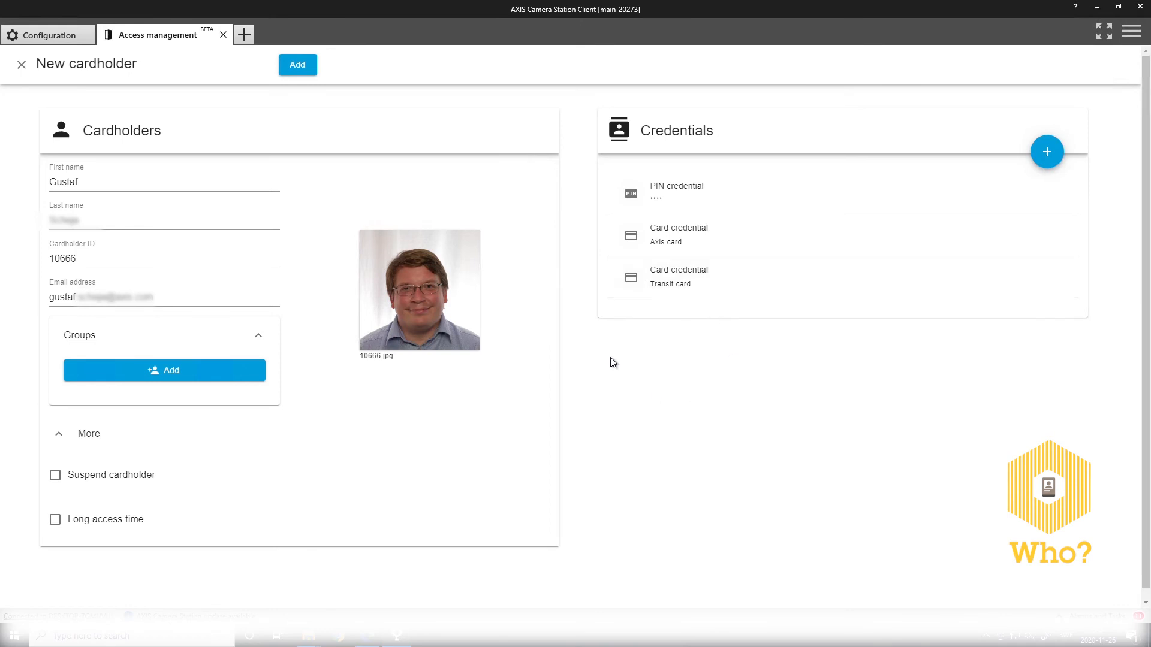
Step: Save Gustaf, confirm the Groups list is empty, and return to the cardholders list
left_click(298, 64)
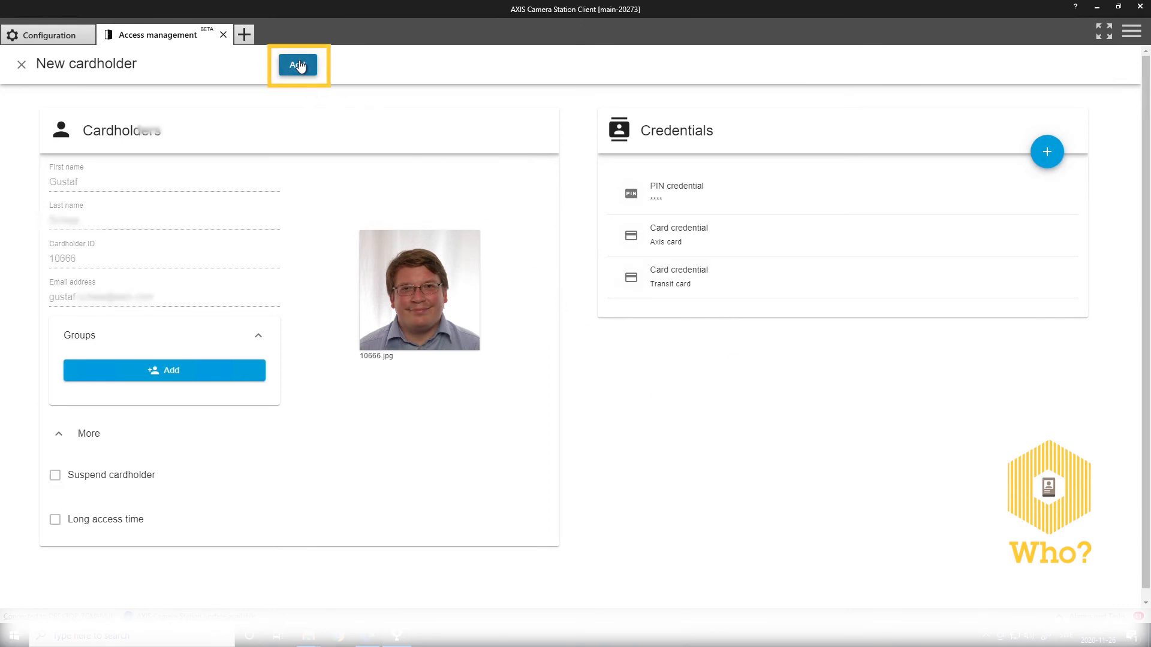
left_click(297, 64)
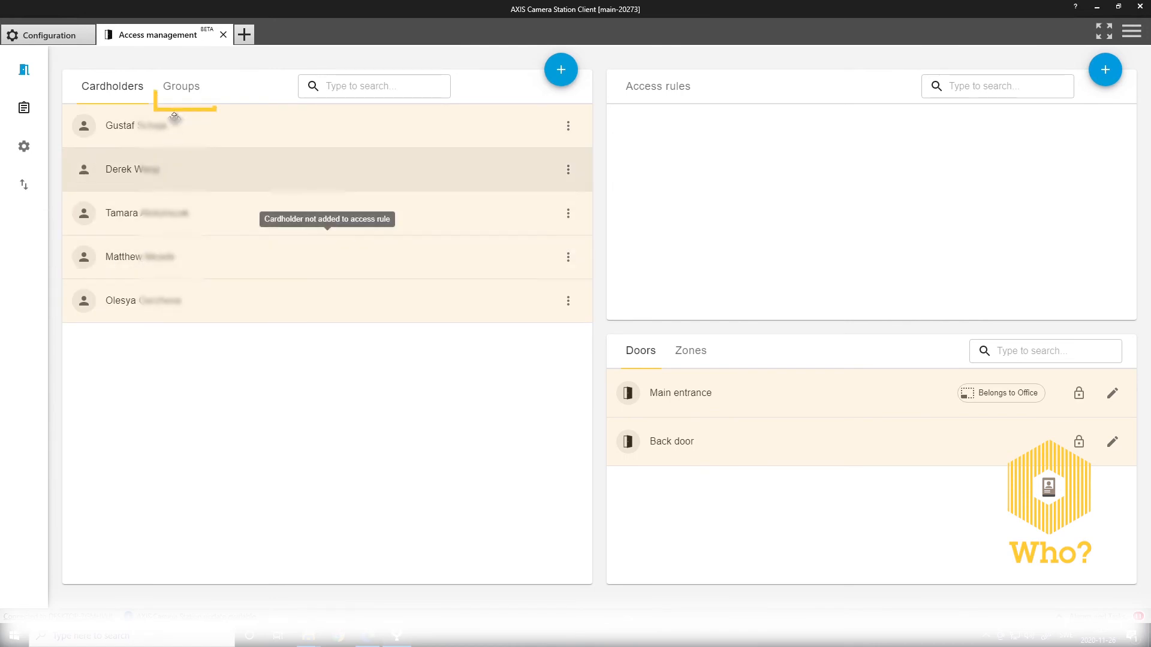
left_click(182, 86)
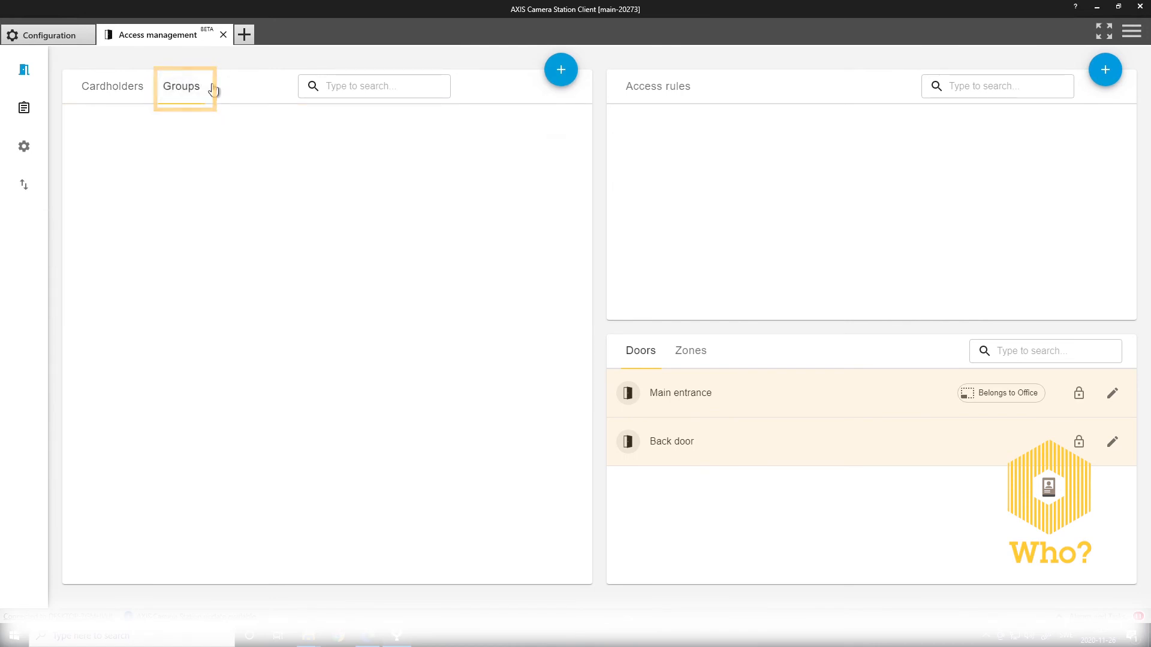
left_click(113, 86)
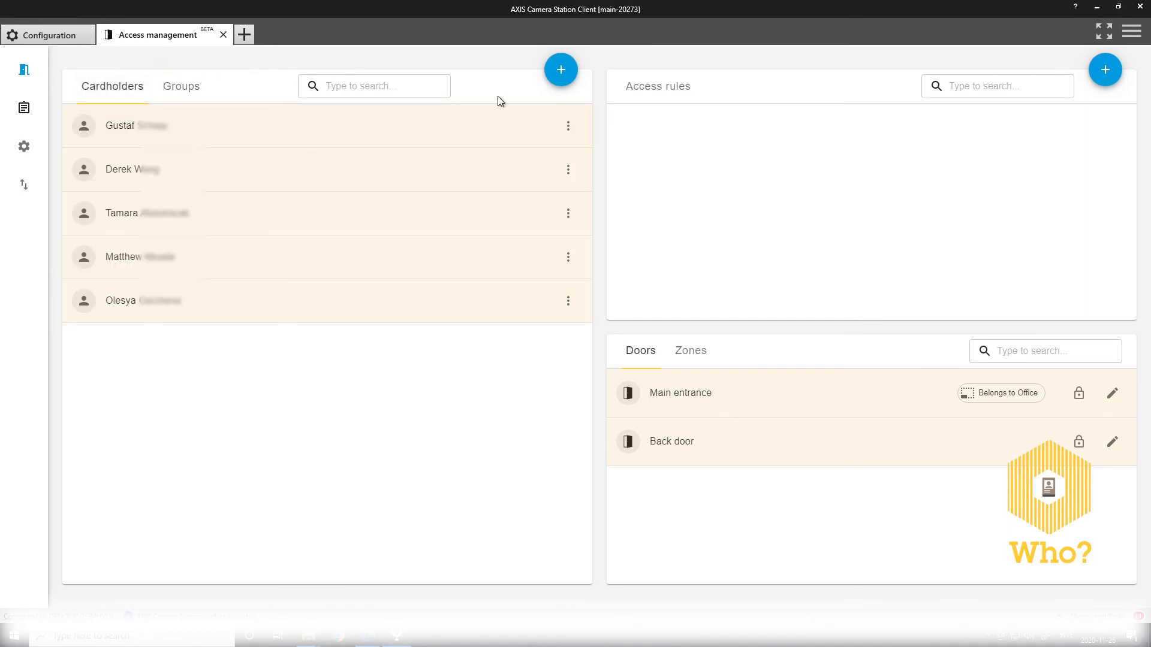
left_click(560, 70)
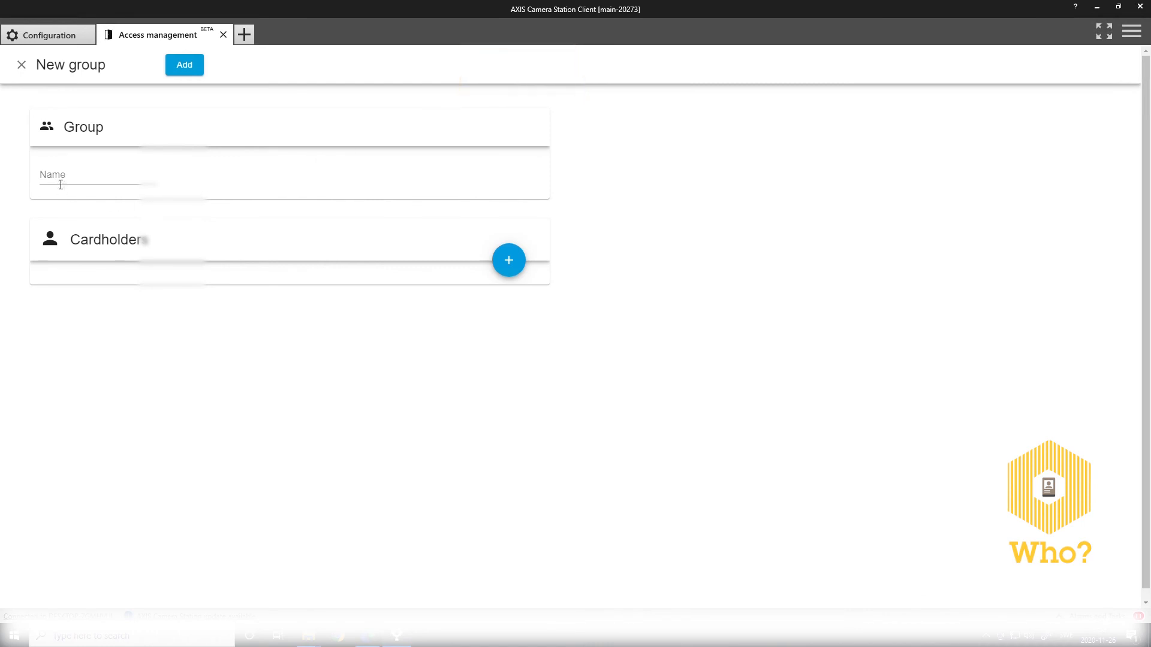
Step: Create the Employees group with Gustaf, Tamara and Olesya, then review the cardholders list
type("Employees")
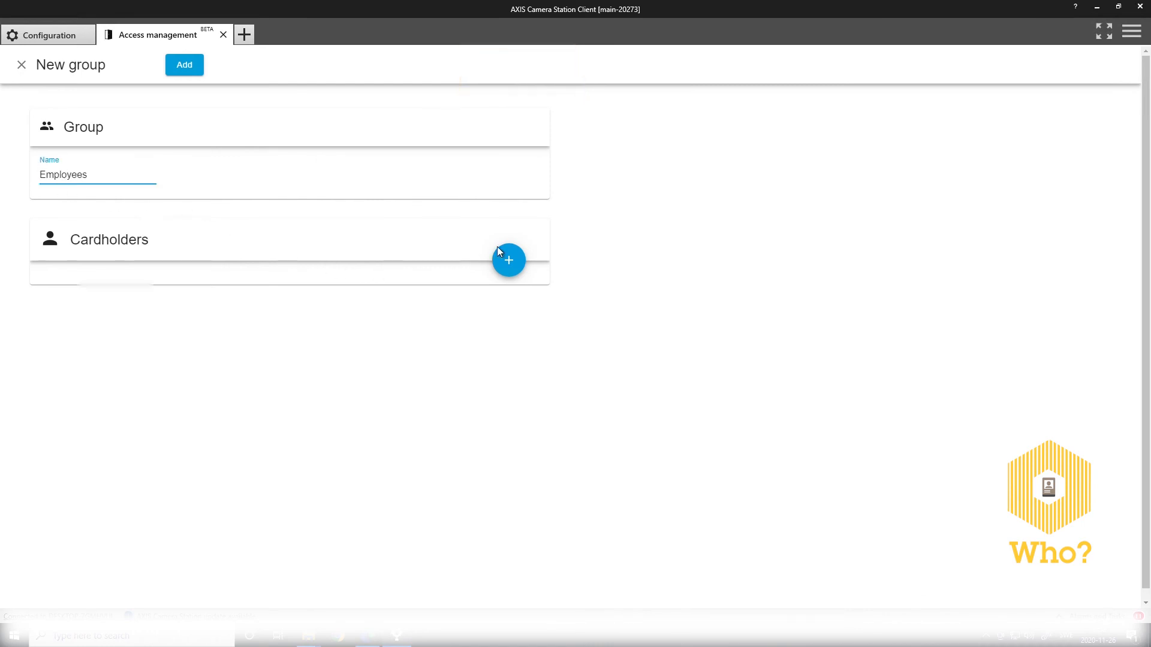
left_click(508, 260)
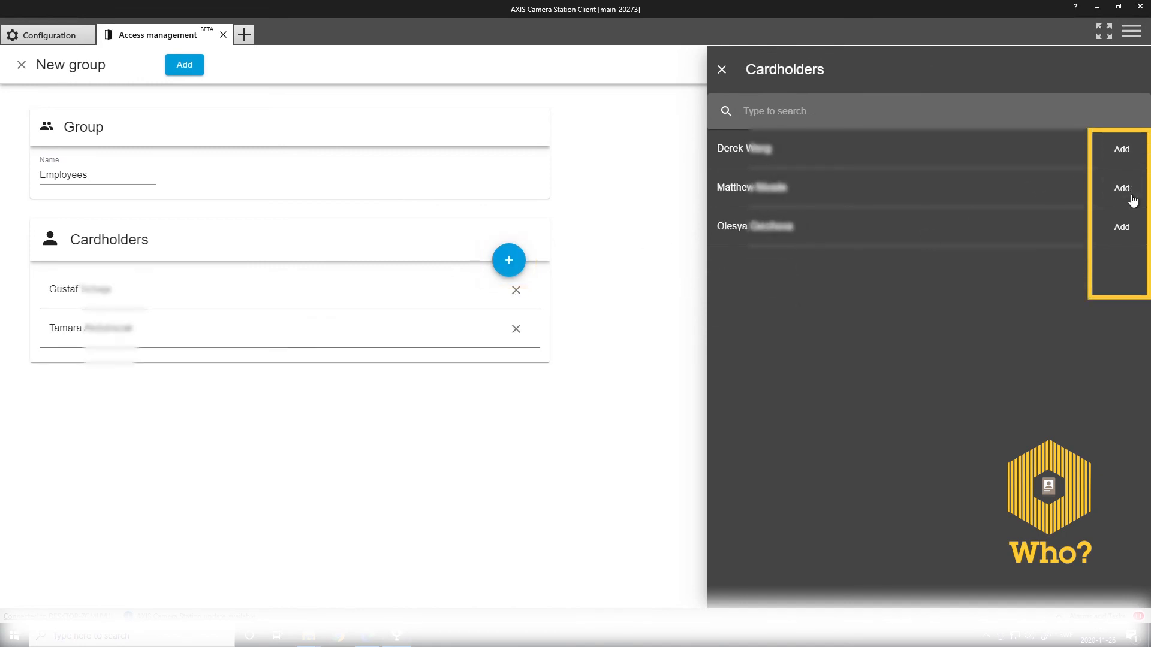
left_click(1121, 227)
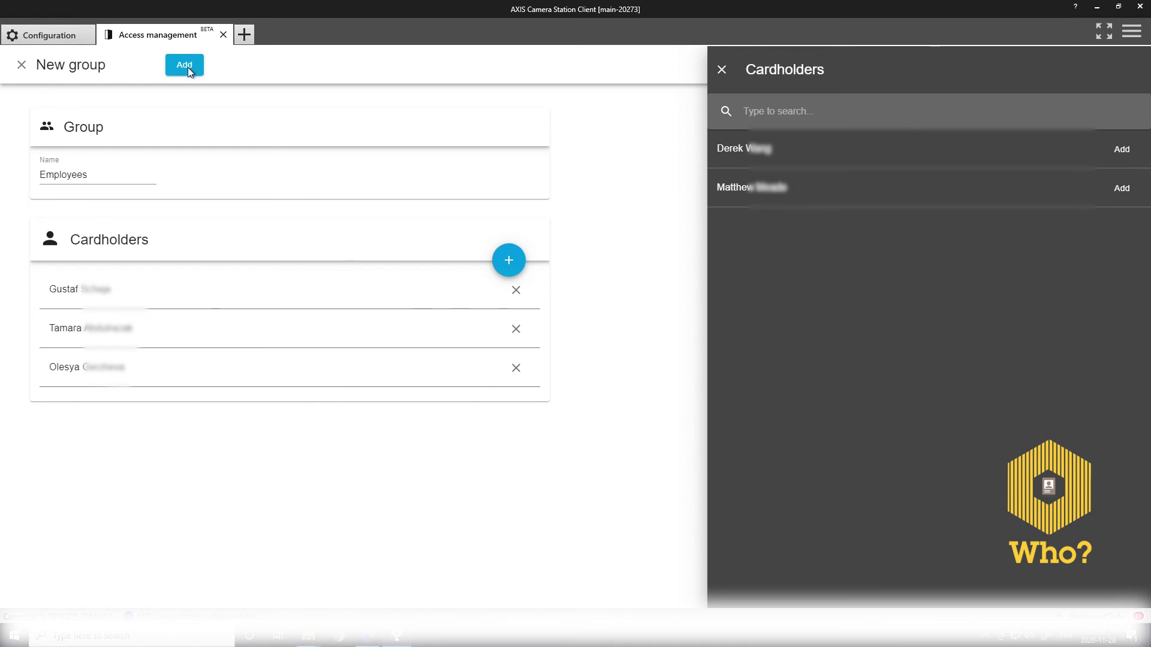
left_click(184, 65)
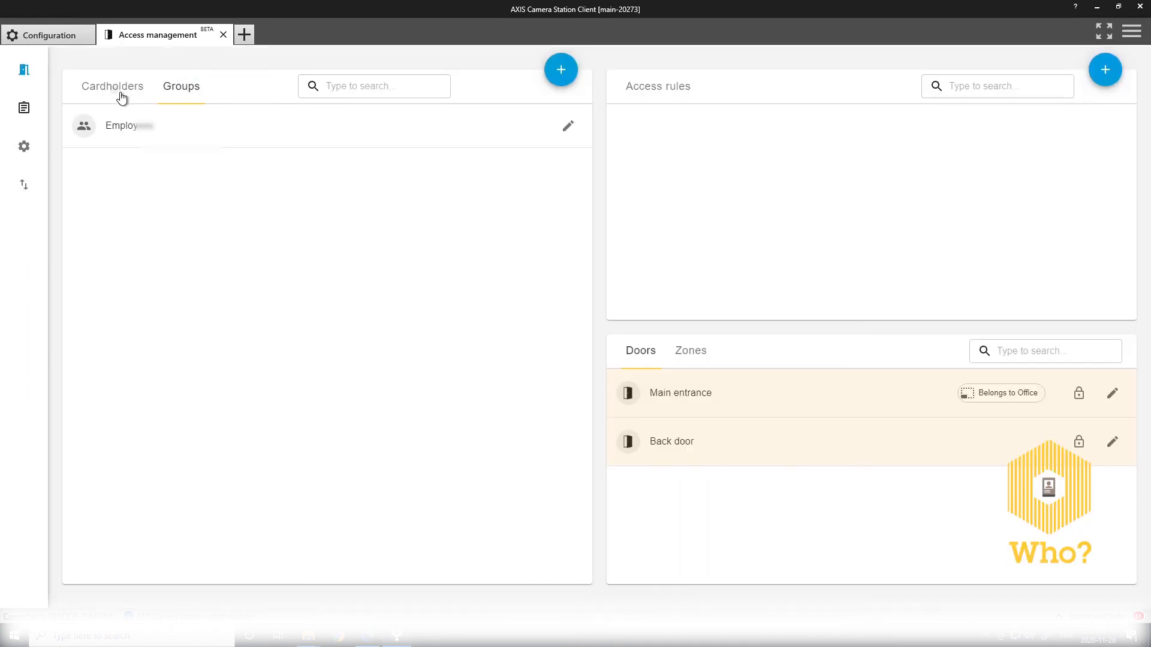
left_click(112, 86)
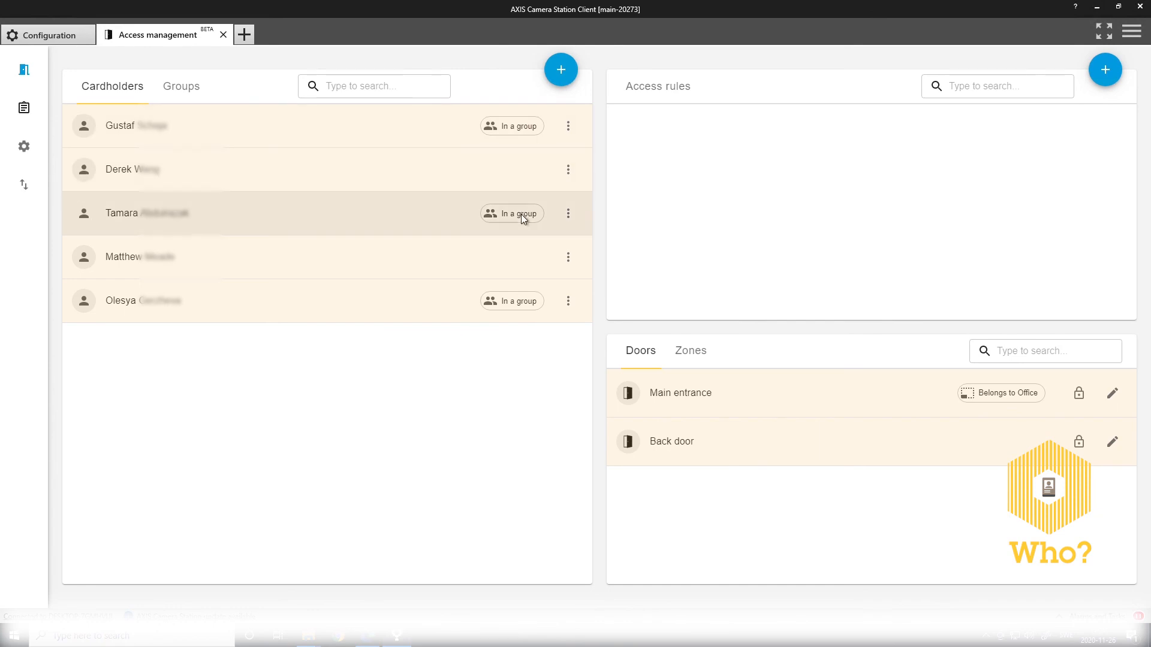
mouse_move(519, 226)
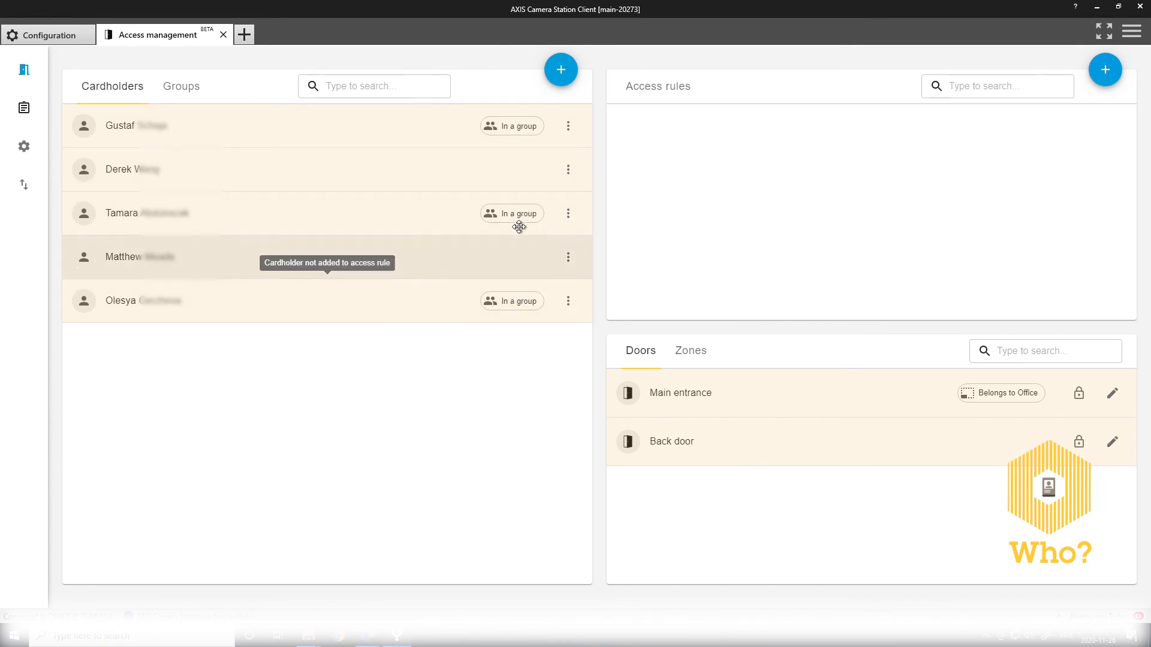
left_click(568, 169)
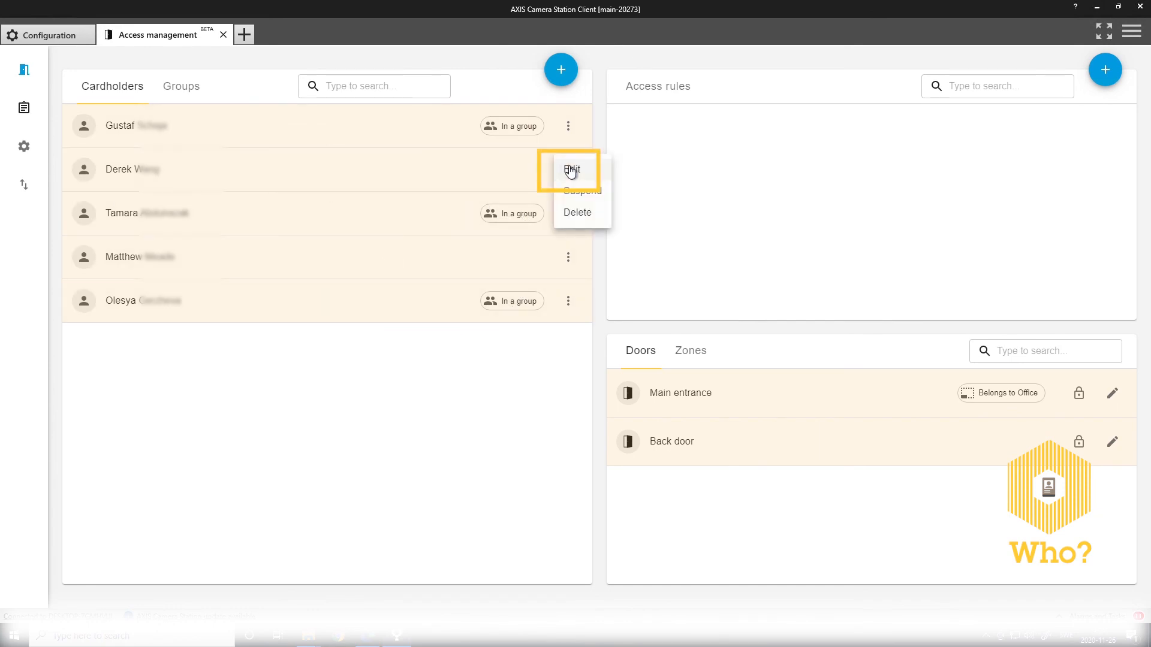
left_click(573, 171)
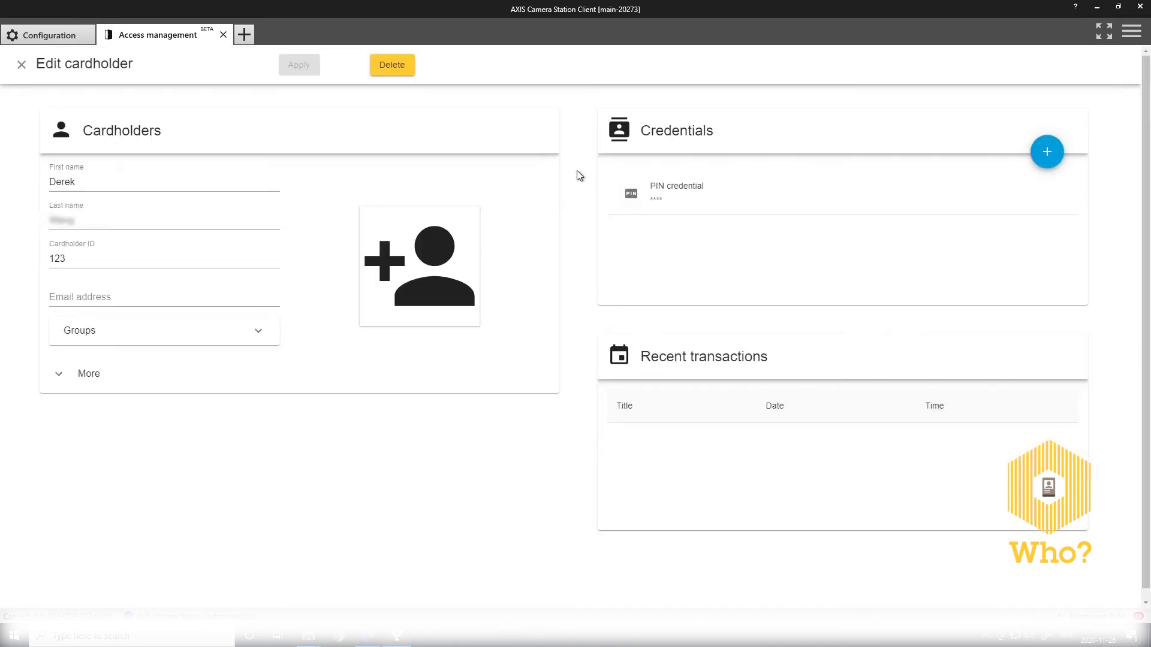
left_click(259, 331)
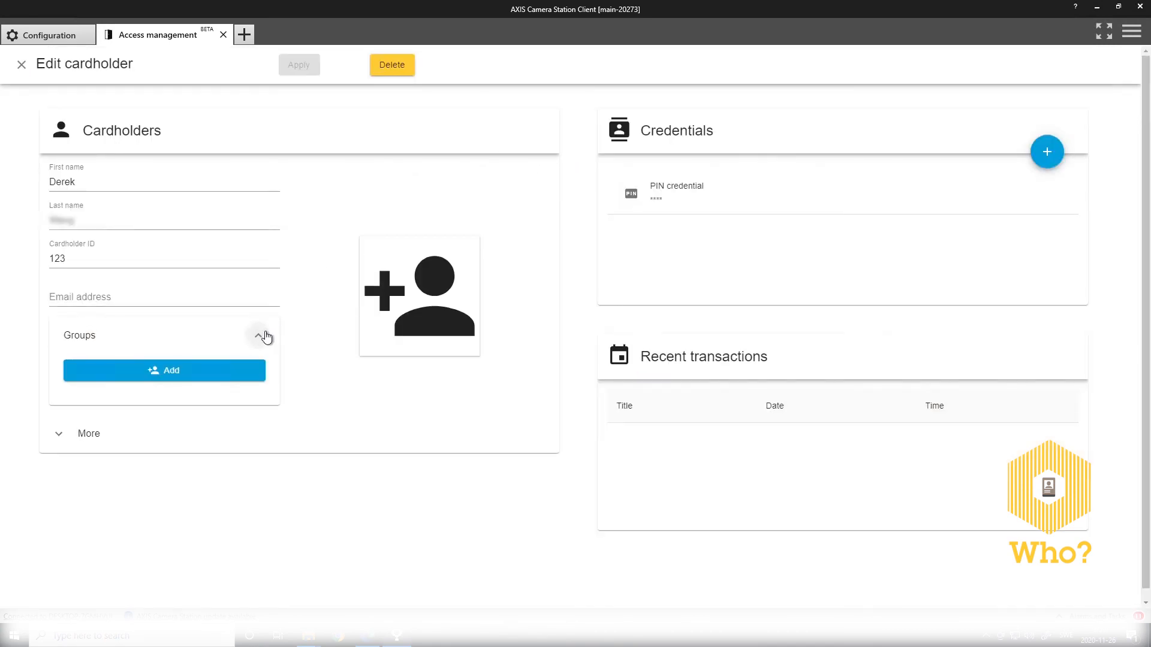
left_click(165, 371)
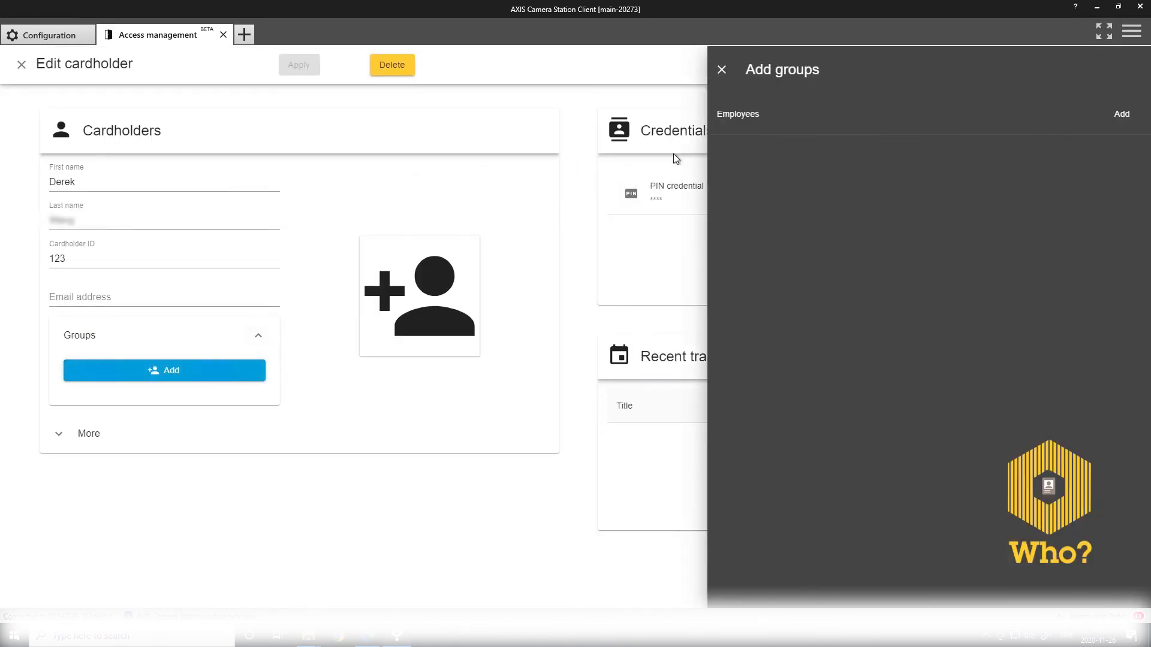